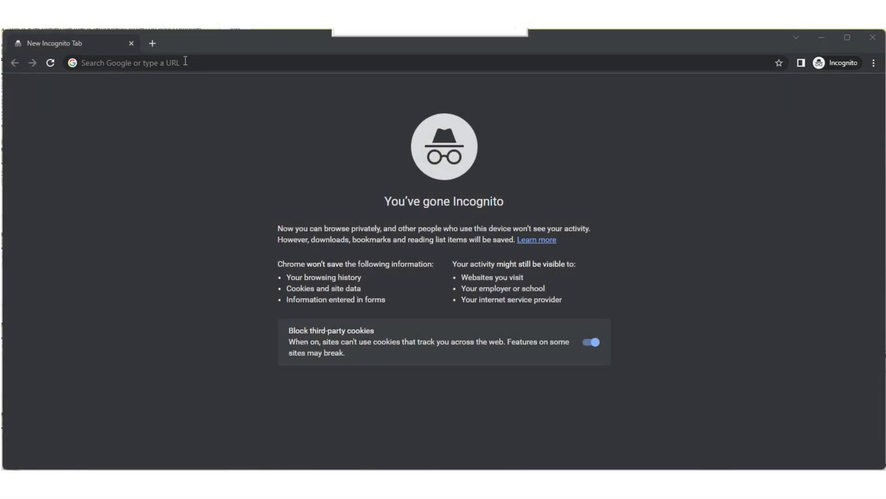
- Search Google for 'ubidots stem' and open the STEM - Ubidots result
{"action": "type", "text": "ub"}
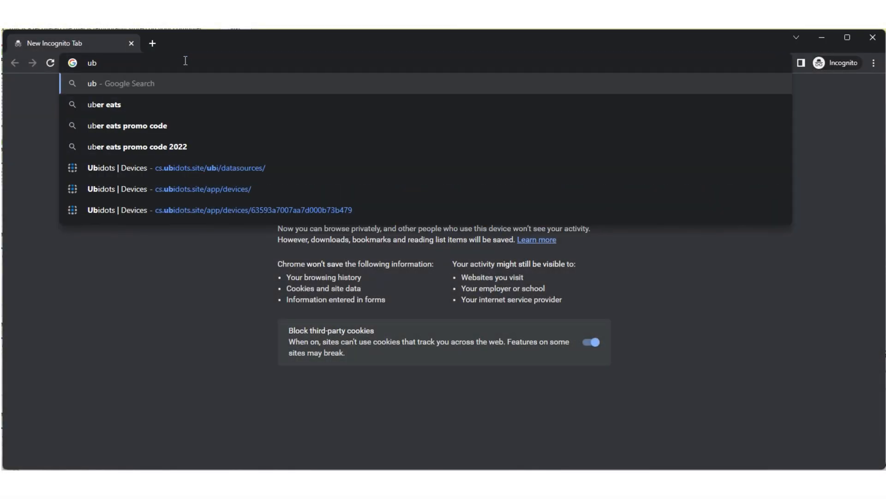
{"action": "type", "text": "ubidots ste"}
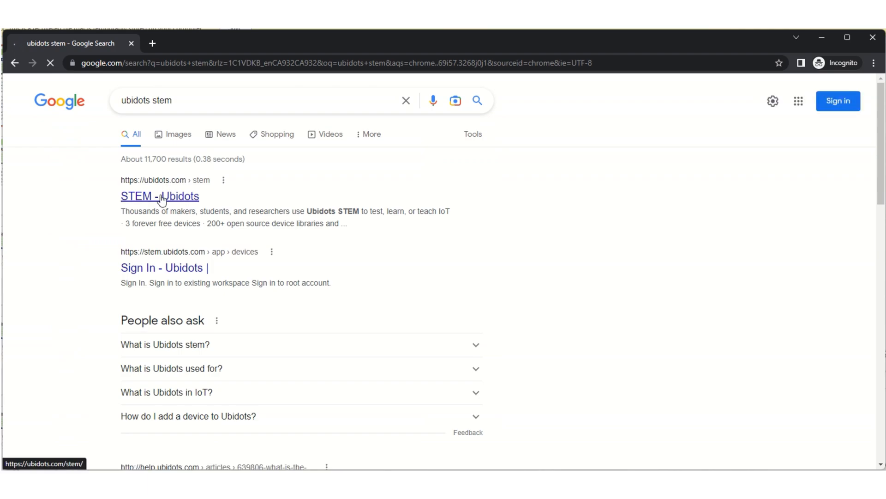
{"action": "left_click", "coordinate": [160, 196]}
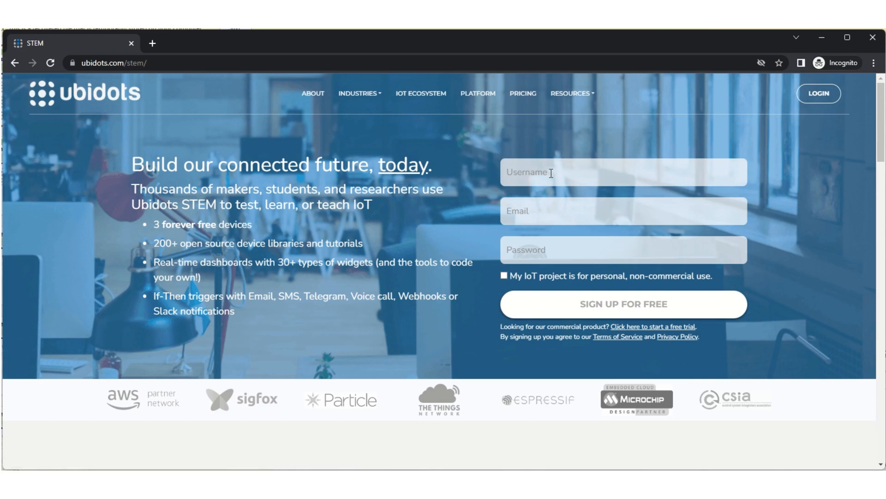
- Sign up for IoT-Me with email and password, marked personal use, passing the reCAPTCHA
{"action": "type", "text": "IoT-Me"}
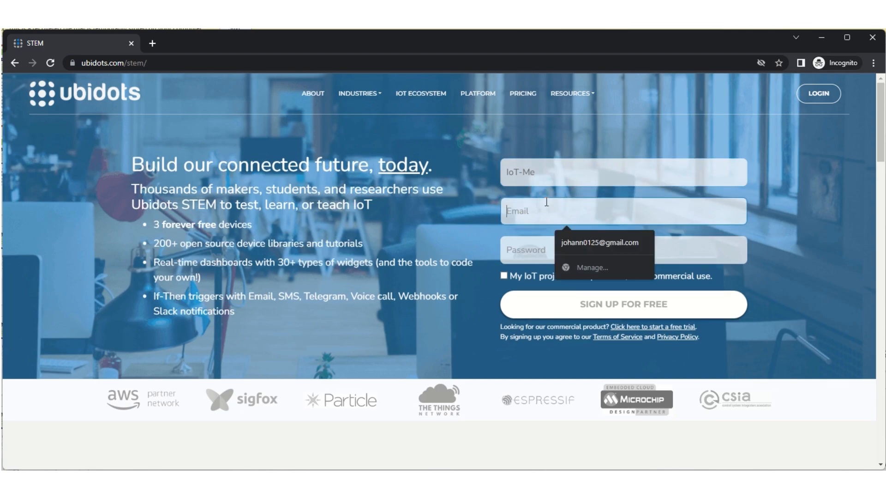
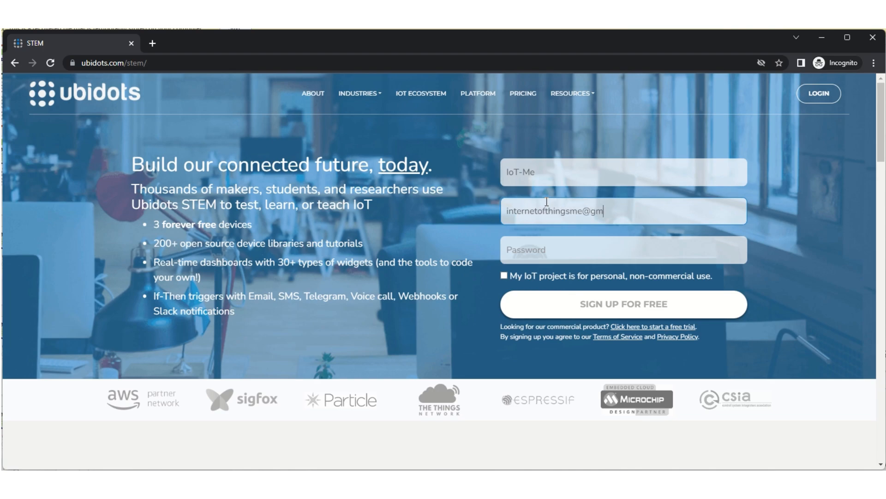
{"action": "type", "text": "password"}
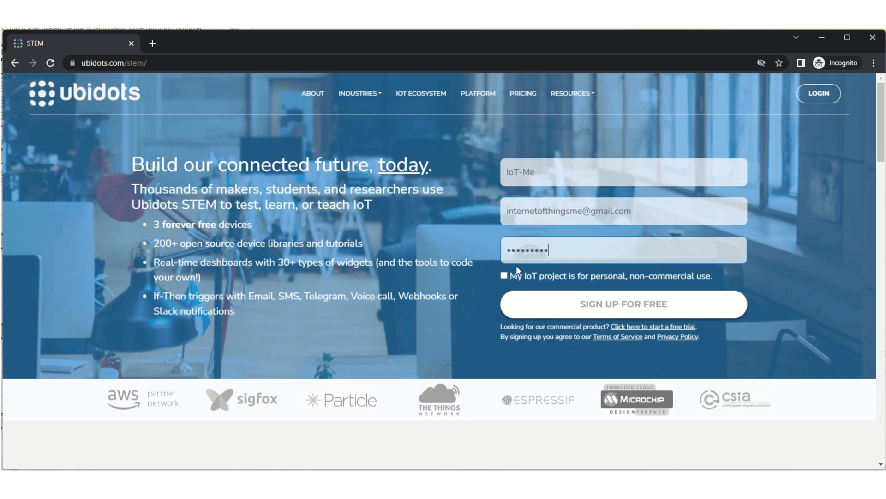
{"action": "left_click", "coordinate": [504, 276]}
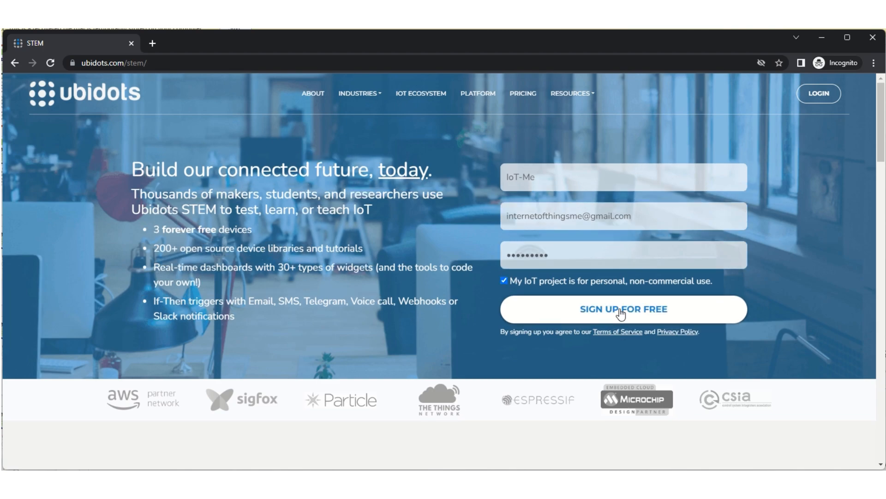
{"action": "left_click", "coordinate": [623, 309]}
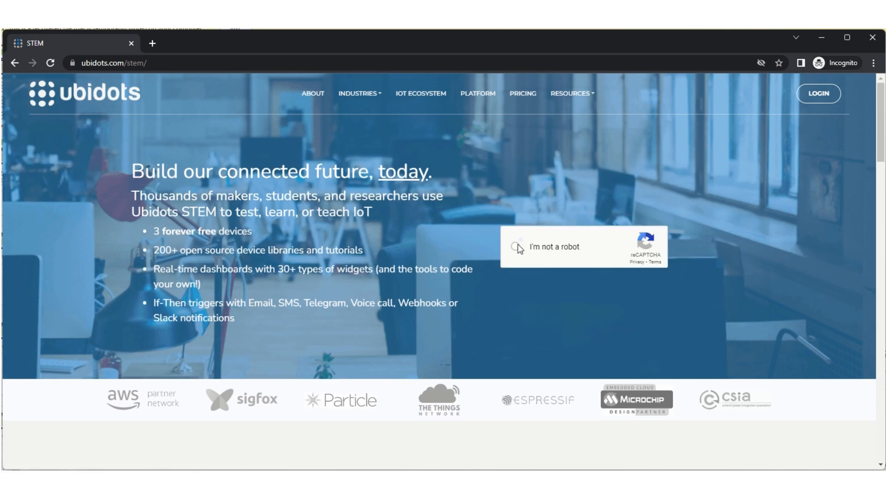
{"action": "left_click", "coordinate": [517, 247]}
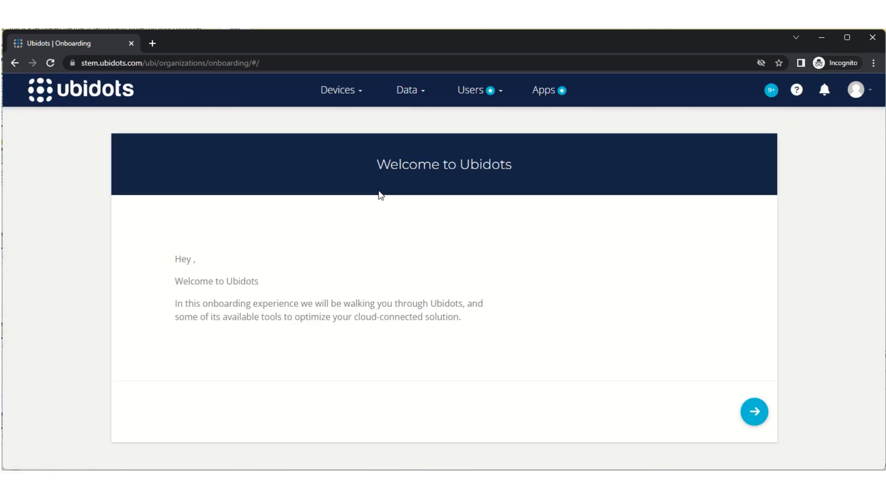
- From the Devices list, start adding a device and expand the Espressif Systems guides
{"action": "left_click", "coordinate": [338, 89]}
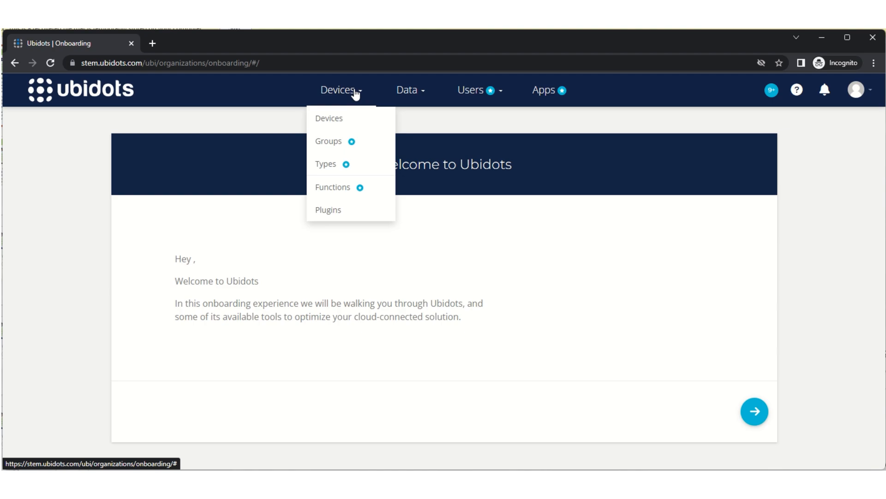
{"action": "left_click", "coordinate": [329, 118]}
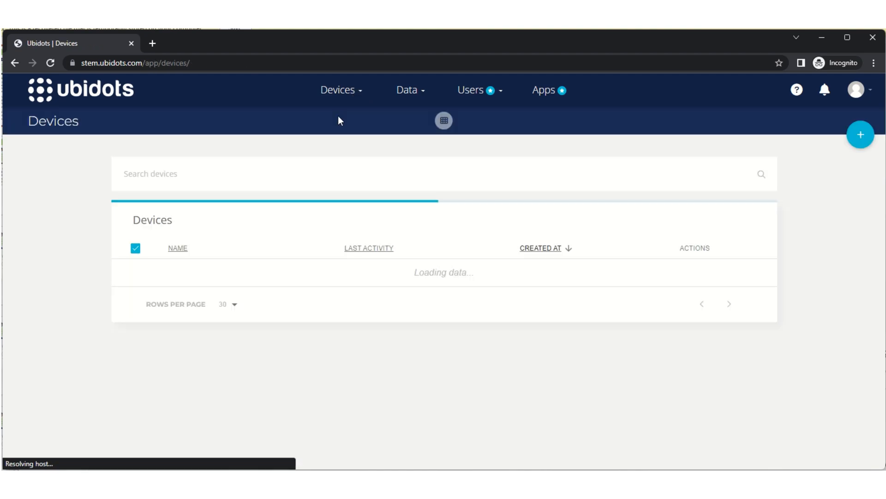
{"action": "left_click", "coordinate": [860, 134]}
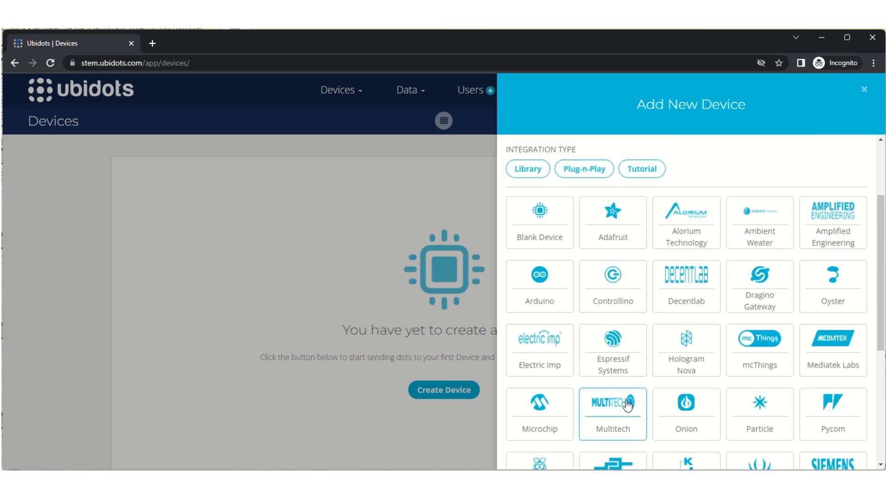
{"action": "left_click", "coordinate": [613, 350]}
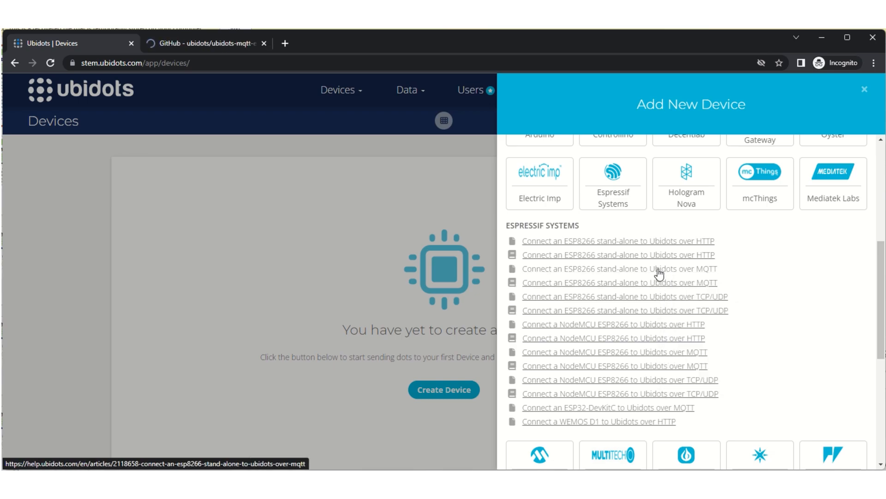
- Open the ESP8266 stand-alone MQTT guide and scroll down to its publish sample code
{"action": "left_click", "coordinate": [618, 269]}
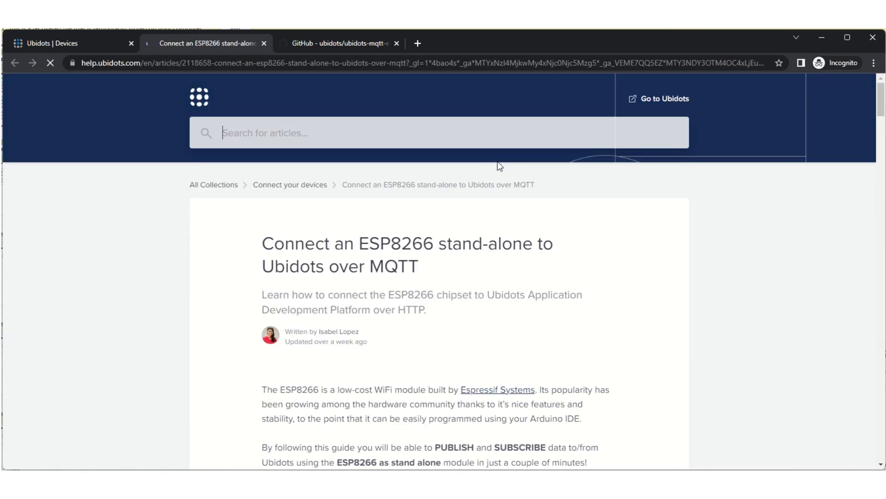
{"action": "scroll", "scroll_direction": "down", "scroll_amount": 3}
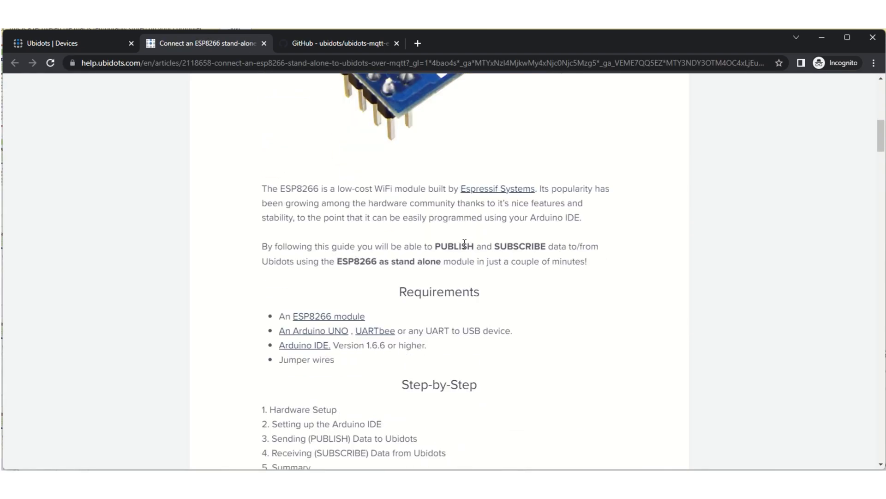
{"action": "scroll", "scroll_direction": "down", "scroll_amount": 3}
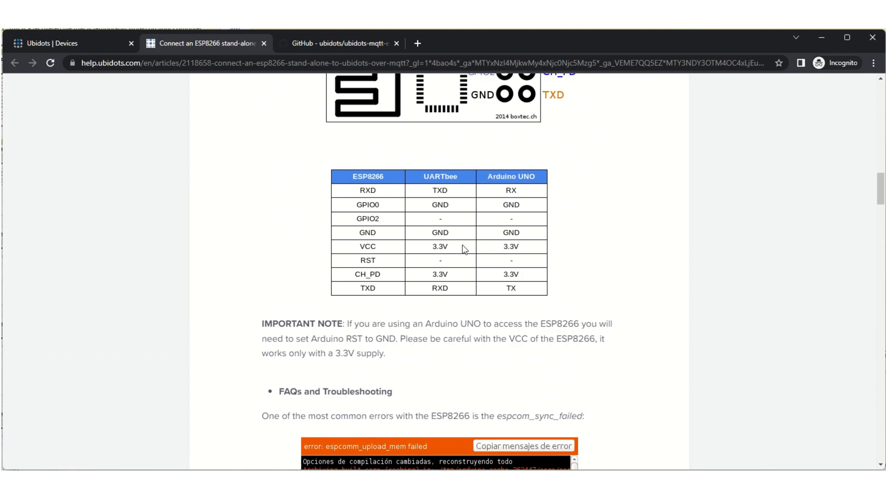
{"action": "scroll", "scroll_direction": "down", "scroll_amount": 3}
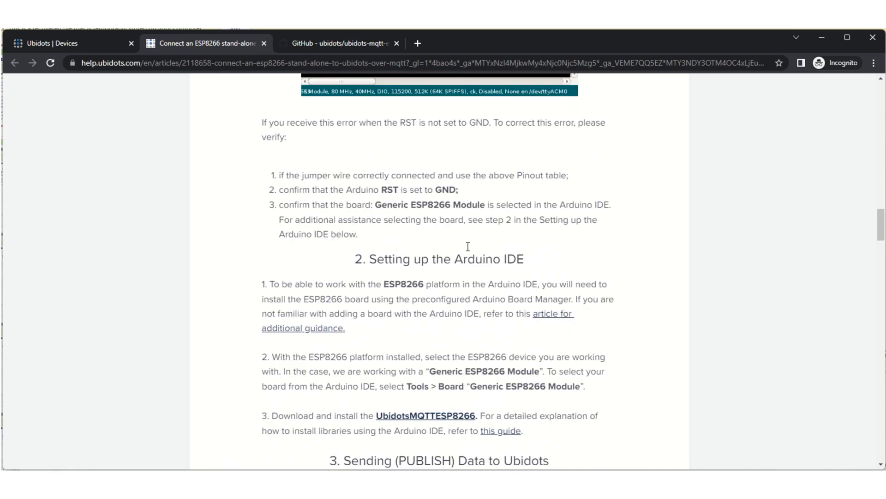
{"action": "scroll", "scroll_direction": "down", "scroll_amount": 3}
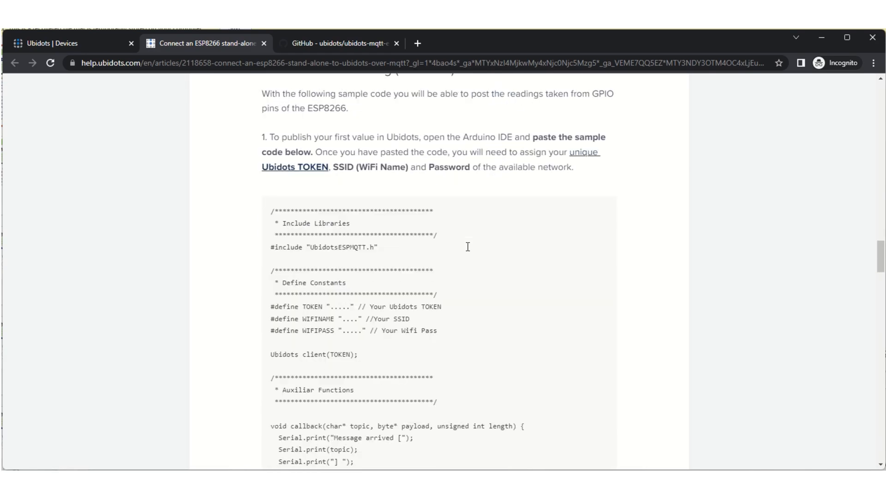
{"action": "scroll", "scroll_direction": "down", "scroll_amount": 3}
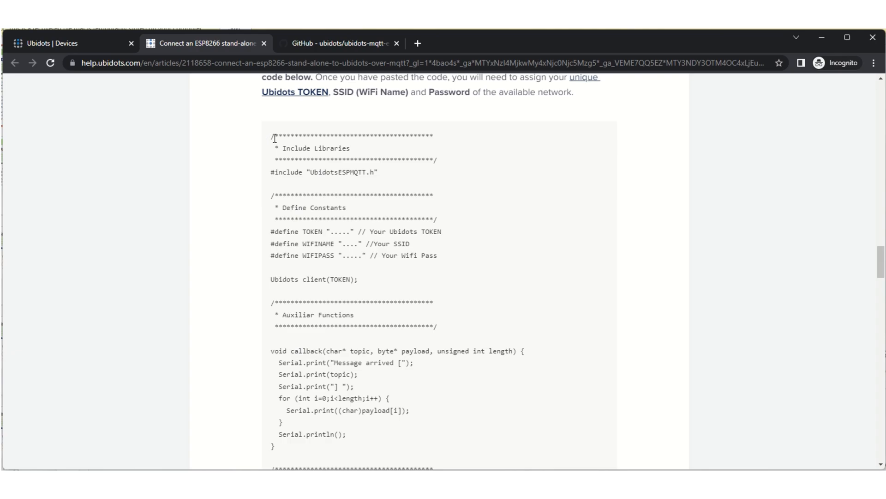
{"action": "scroll", "scroll_direction": "down", "scroll_amount": 3}
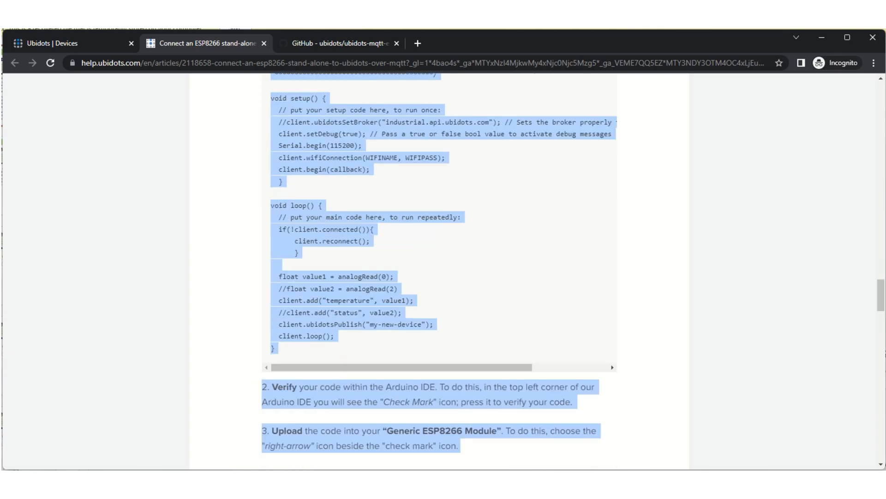
{"action": "scroll", "scroll_direction": "down", "scroll_amount": 3}
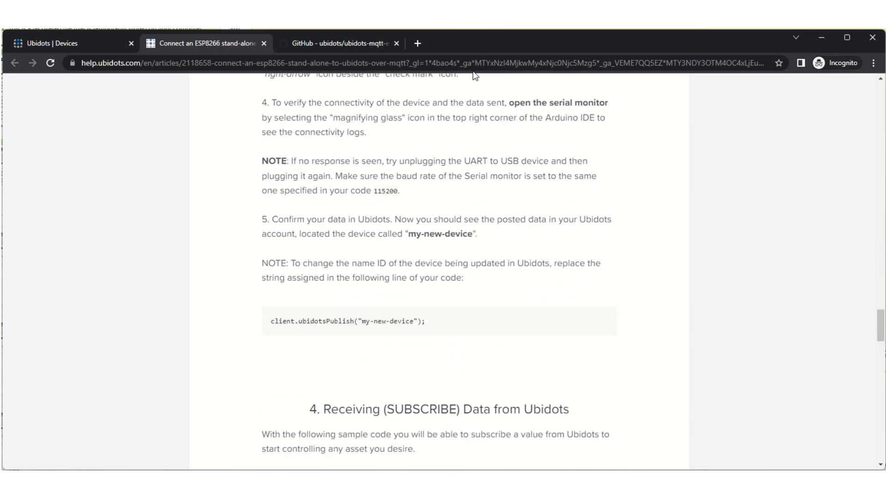
{"action": "scroll", "scroll_direction": "up", "scroll_amount": 3}
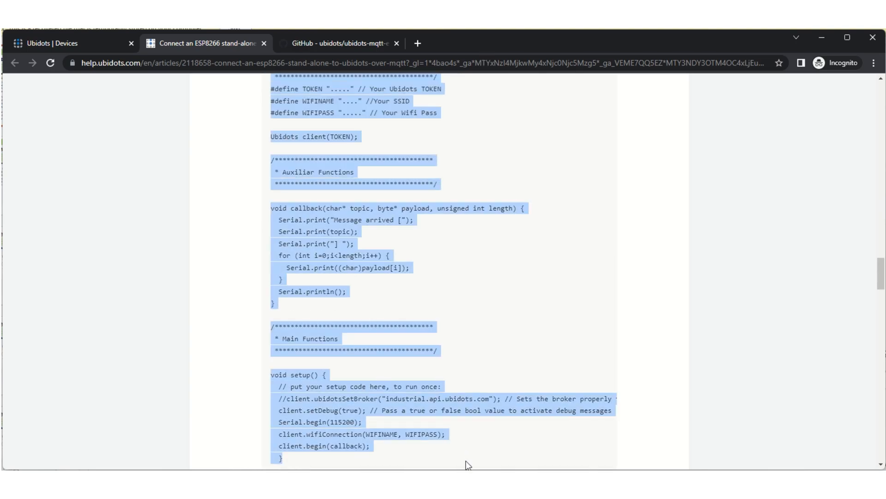
{"action": "scroll", "scroll_direction": "down", "scroll_amount": 3}
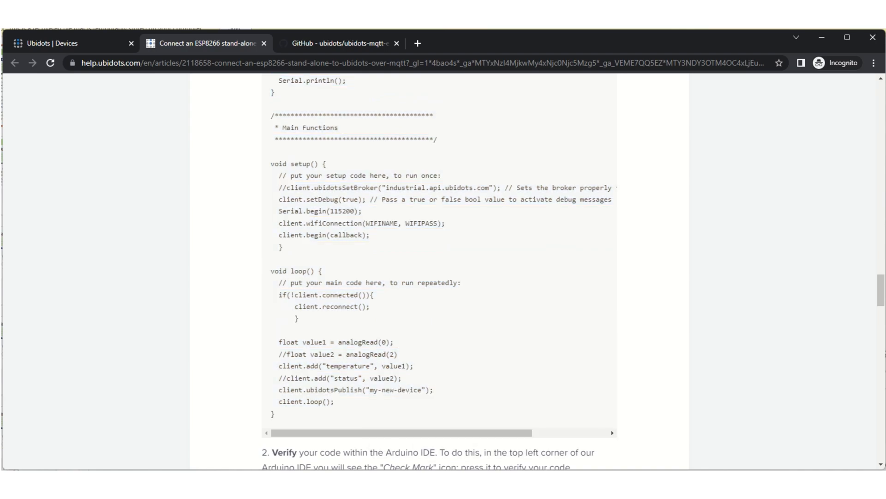
- Download the ubidots-mqtt-esp repository from GitHub as a ZIP archive
{"action": "left_click", "coordinate": [339, 43]}
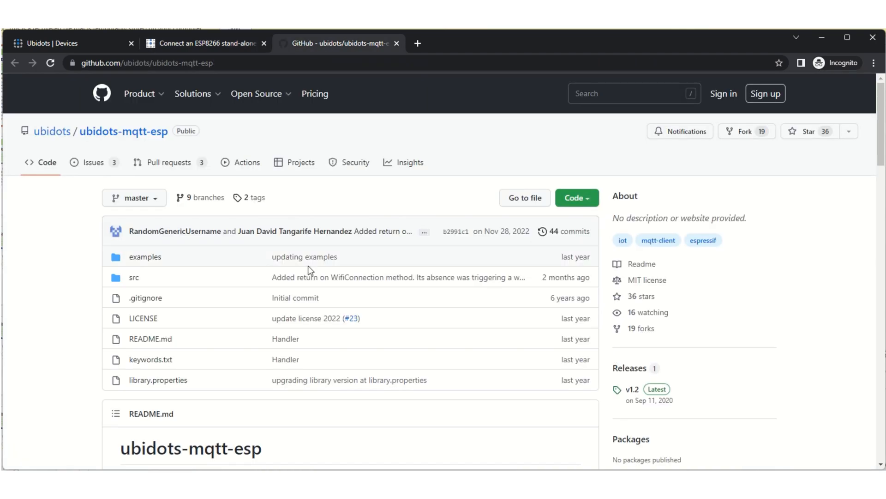
{"action": "left_click", "coordinate": [572, 197]}
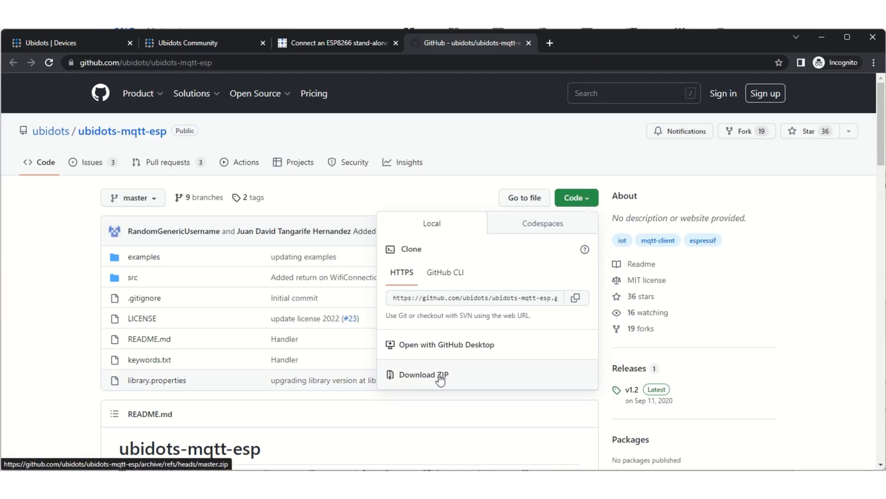
{"action": "left_click", "coordinate": [424, 375]}
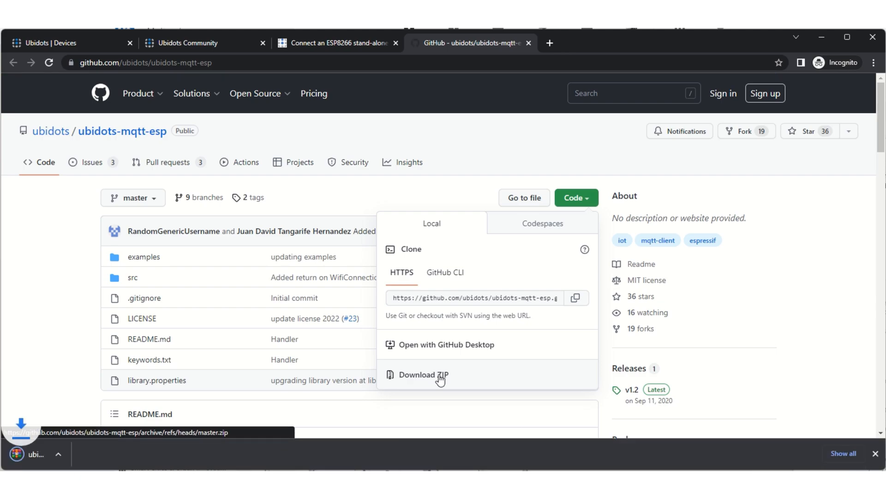
{"action": "left_click", "coordinate": [424, 374]}
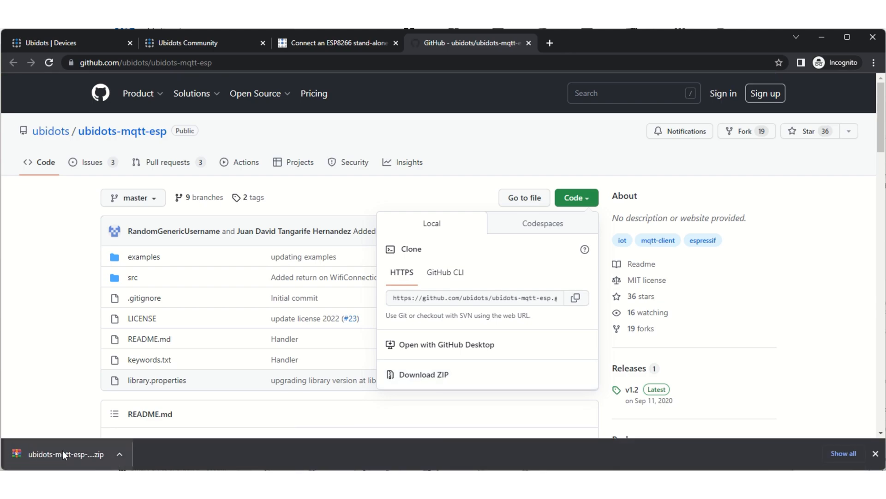
{"action": "left_click", "coordinate": [441, 209]}
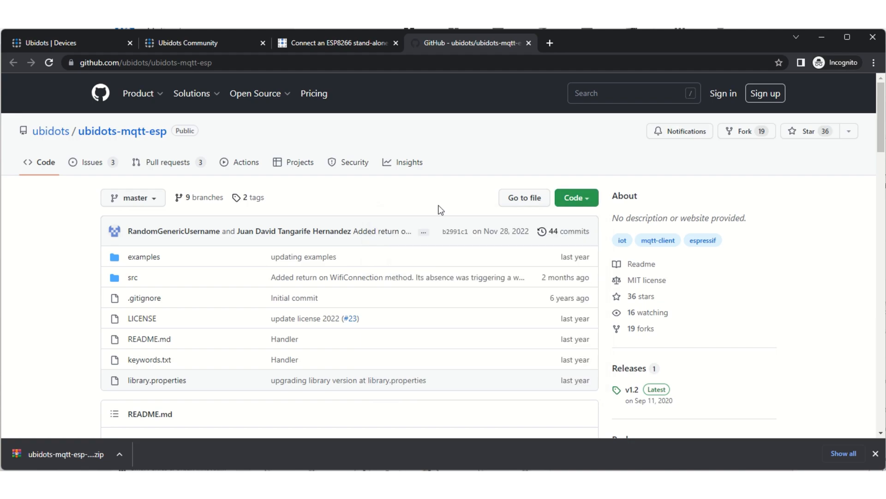
{"action": "scroll", "scroll_direction": "down", "scroll_amount": 3}
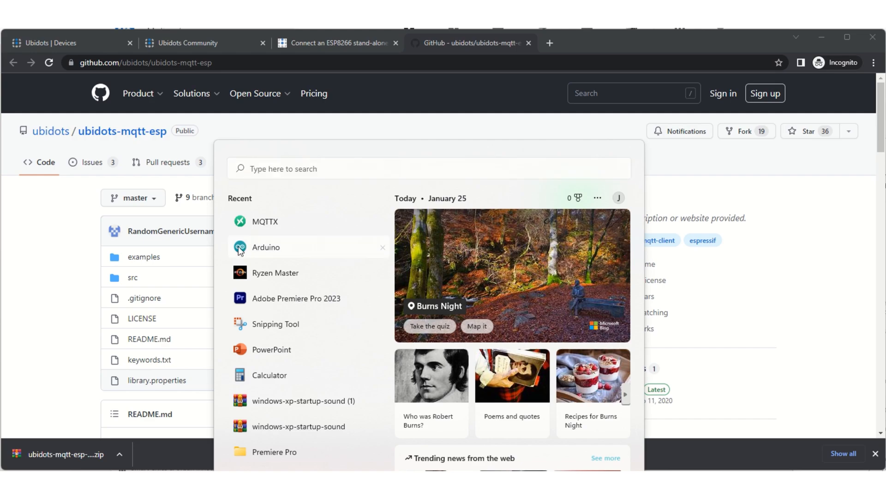
- Launch Arduino IDE and add the ubidots-mqtt-esp-master ZIP from Downloads as a library
{"action": "left_click", "coordinate": [266, 247]}
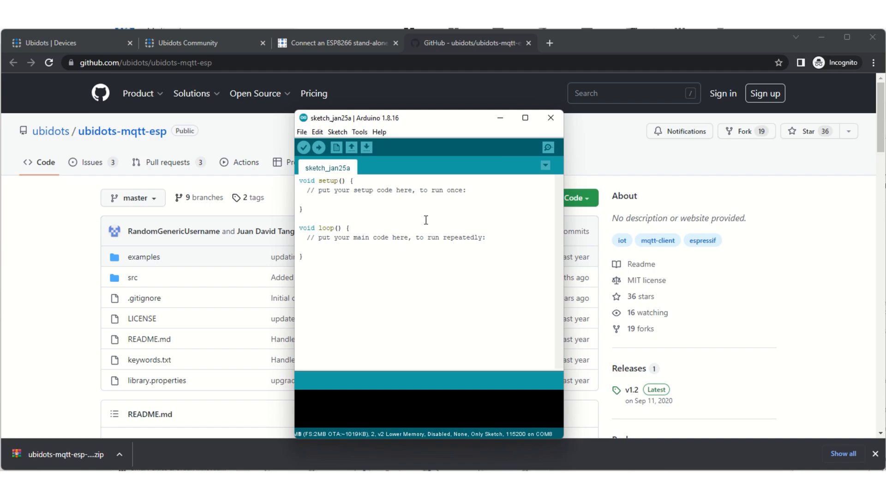
{"action": "left_click", "coordinate": [360, 131]}
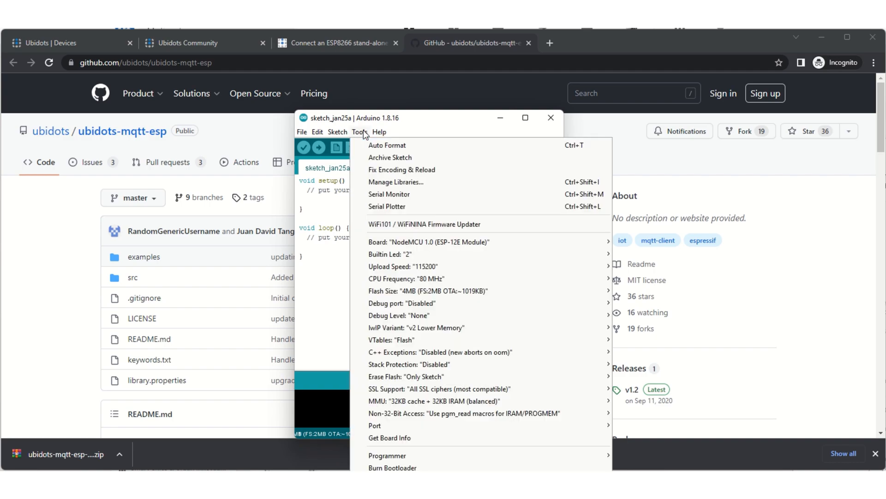
{"action": "left_click", "coordinate": [337, 132]}
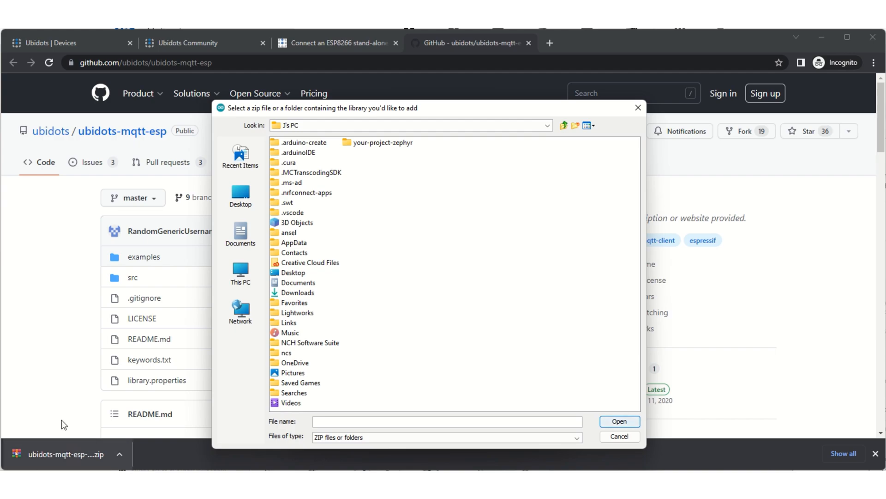
{"action": "left_click", "coordinate": [240, 235]}
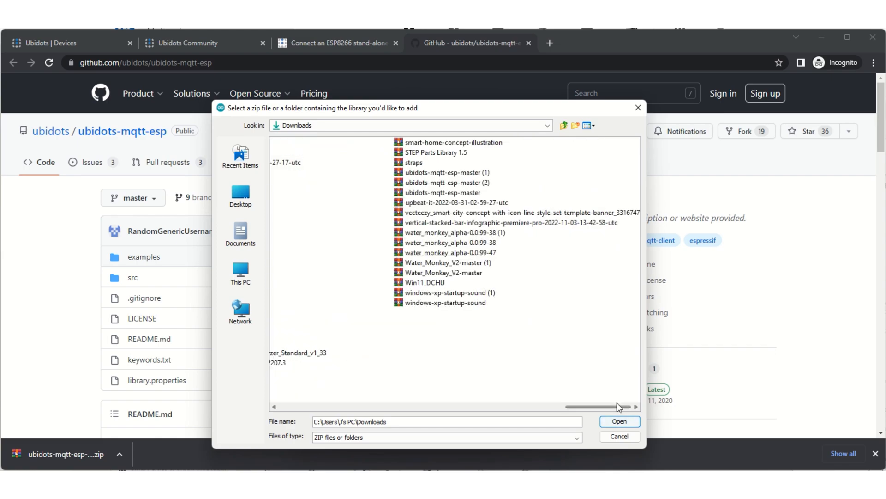
{"action": "left_click", "coordinate": [443, 192]}
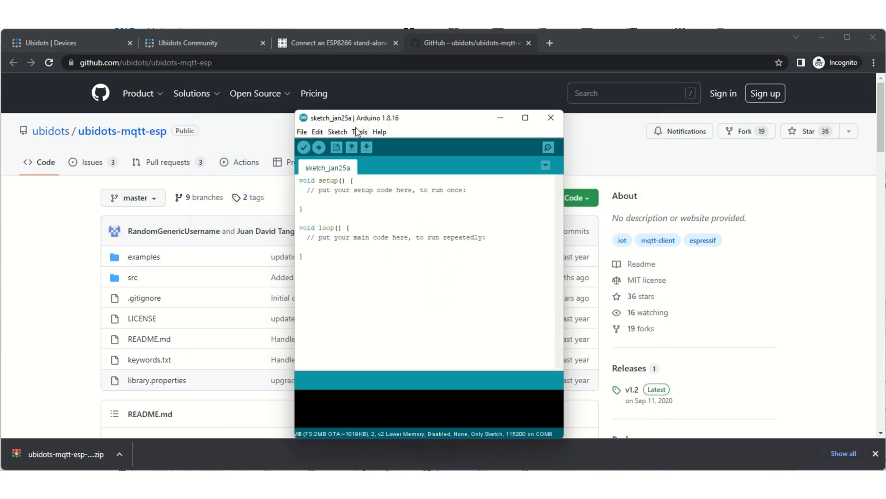
- Search the Library Manager for 'pubsub', confirm PubSubClient 2.8.0 is installed, then close it
{"action": "left_click", "coordinate": [337, 131]}
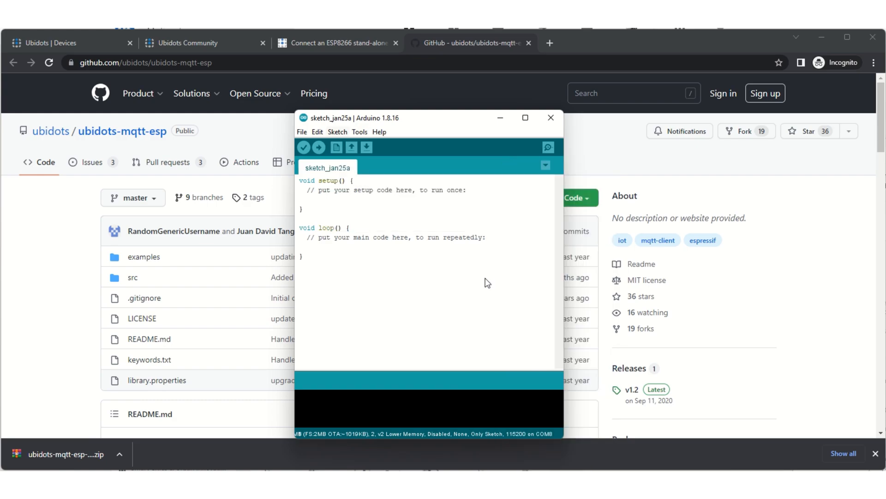
{"action": "left_click_drag", "start_coordinate": [428, 118], "coordinate": [277, 62]}
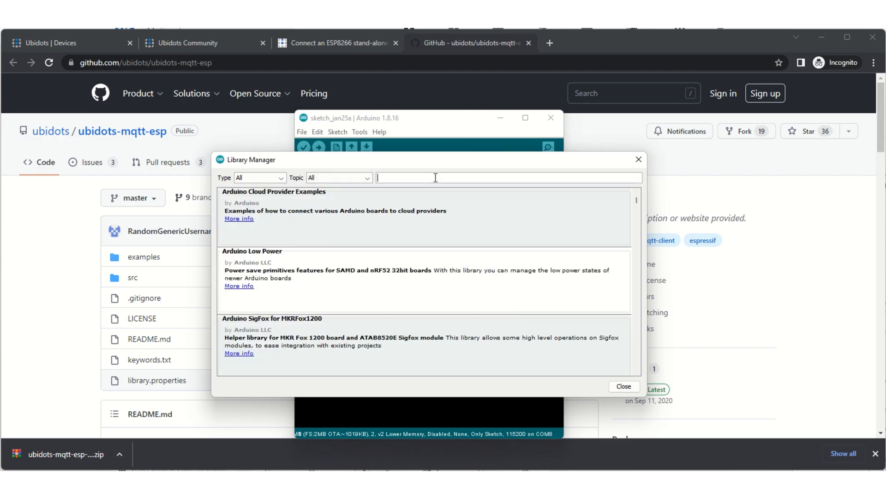
{"action": "type", "text": "pubsub"}
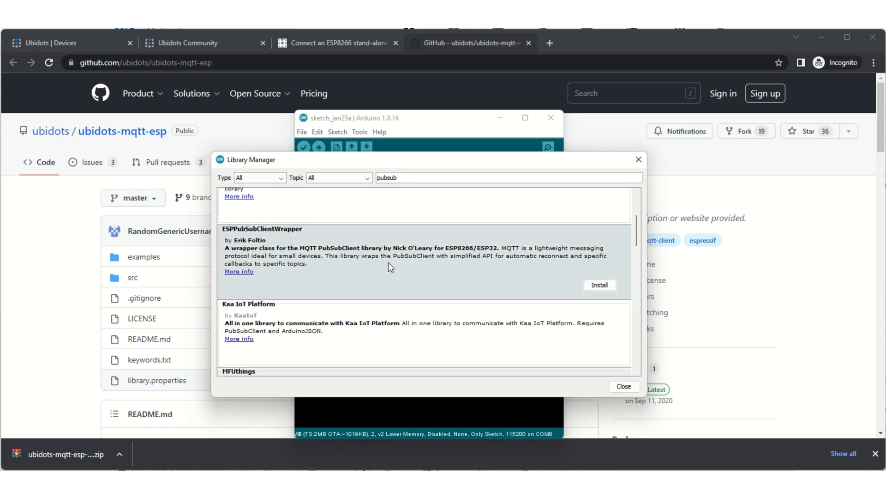
{"action": "scroll", "scroll_direction": "down", "scroll_amount": 3}
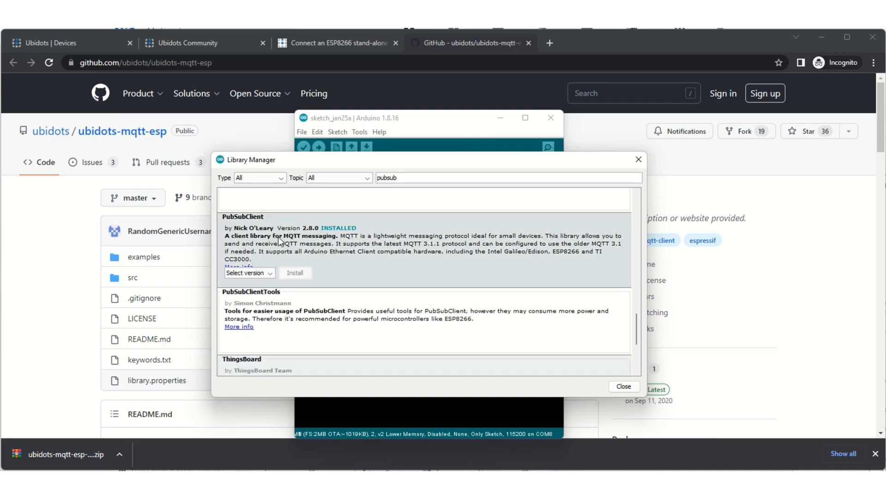
{"action": "mouse_move", "coordinate": [279, 291]}
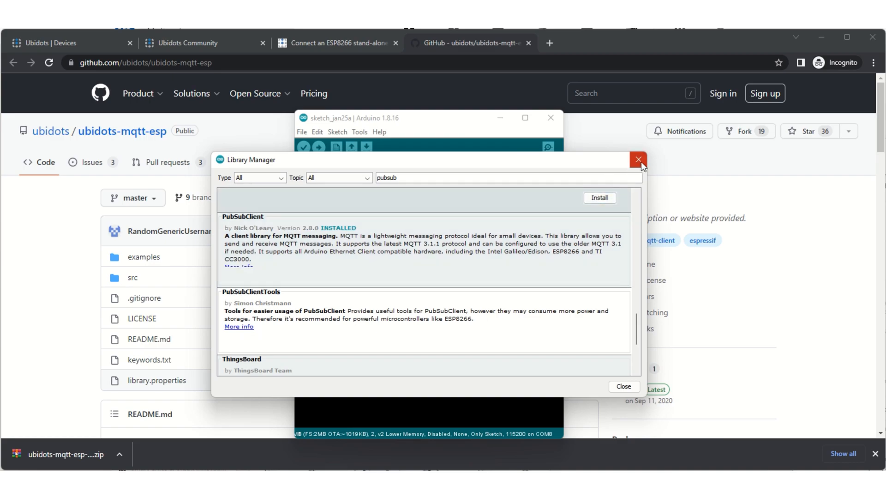
{"action": "left_click", "coordinate": [638, 159]}
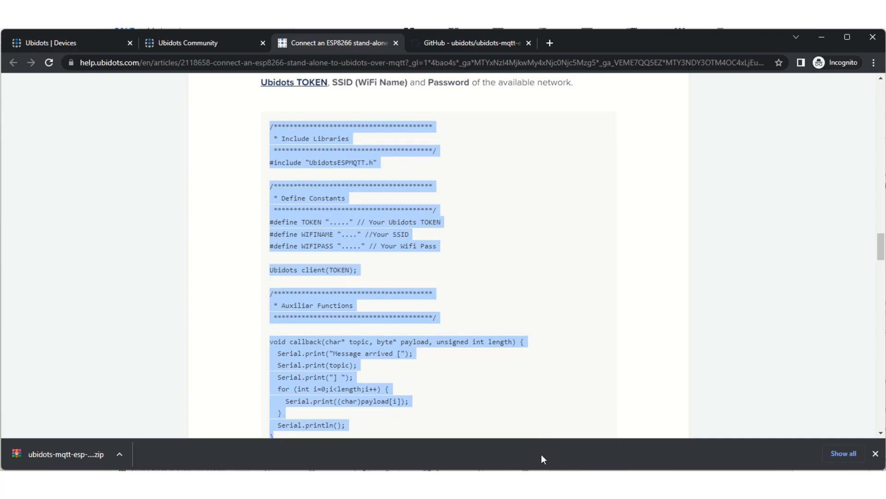
- Replace the blank sketch template with the help article's Ubidots MQTT example code
{"action": "scroll", "scroll_direction": "down", "scroll_amount": 3}
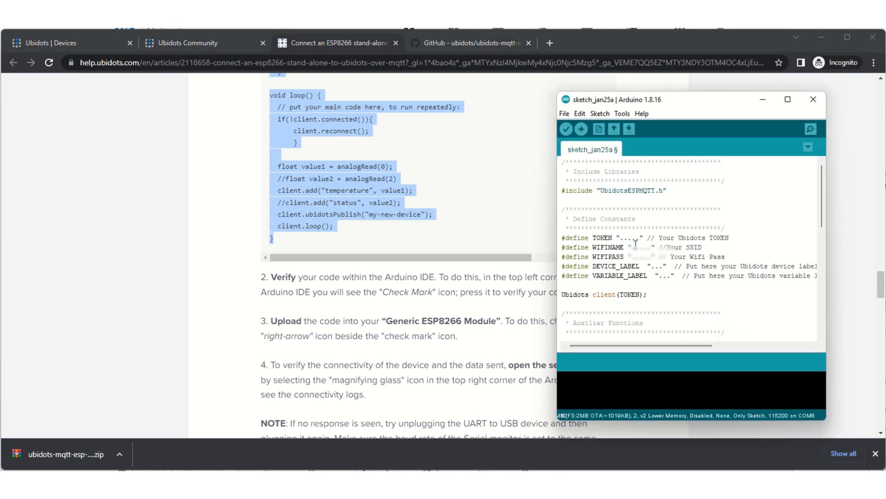
{"action": "scroll", "scroll_direction": "down", "scroll_amount": 3}
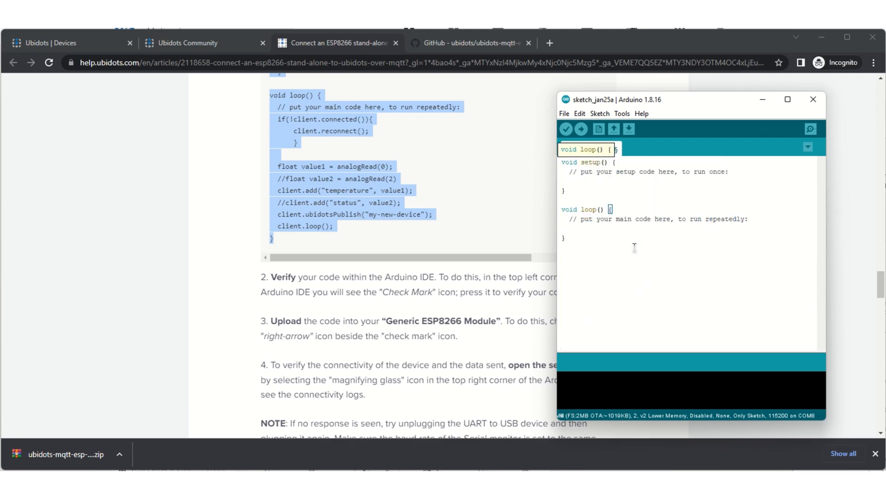
{"action": "mouse_move", "coordinate": [665, 119]}
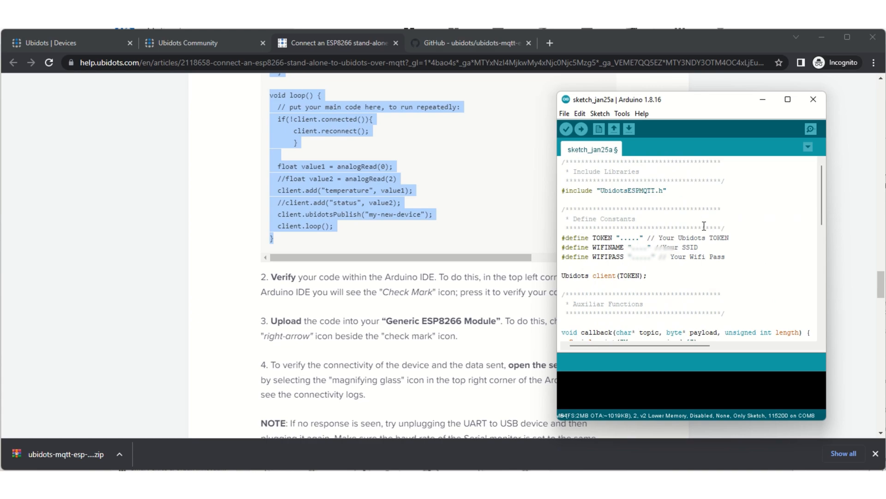
{"action": "left_click_drag", "start_coordinate": [659, 228], "coordinate": [724, 227]}
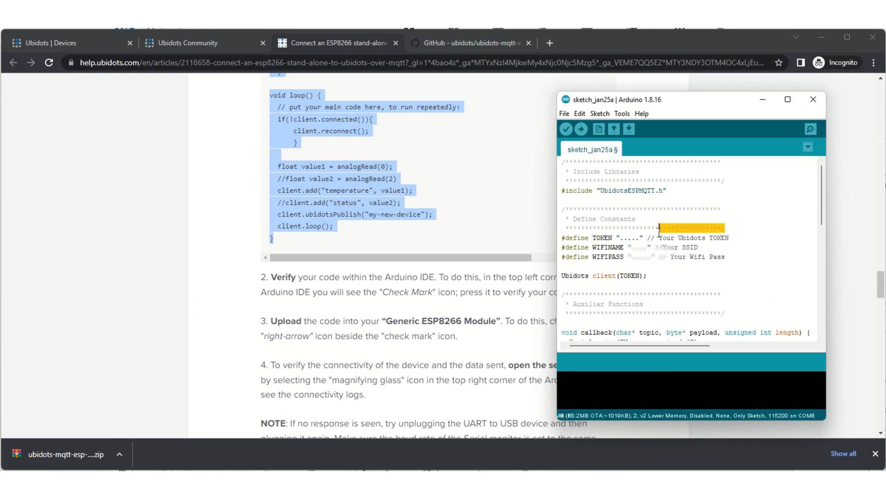
{"action": "left_click", "coordinate": [62, 43]}
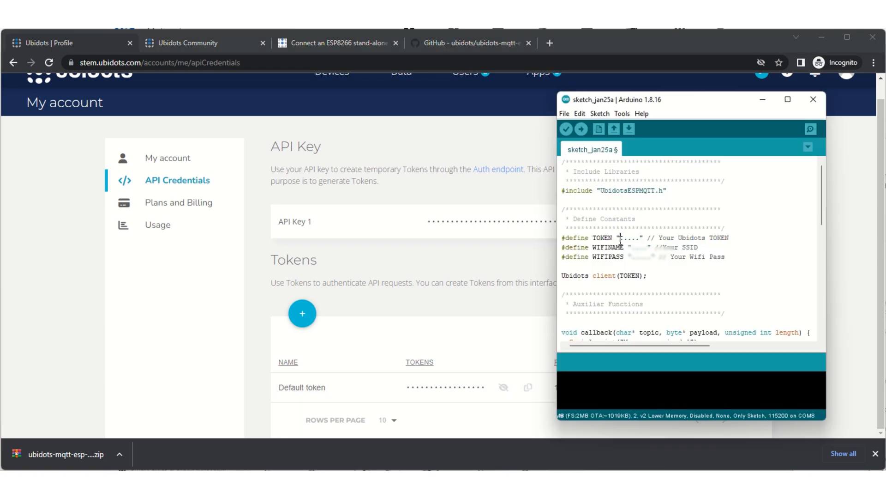
- Paste the Ubidots Default token over TOKEN and check the my-new-device label in loop()
{"action": "right_click", "coordinate": [628, 238]}
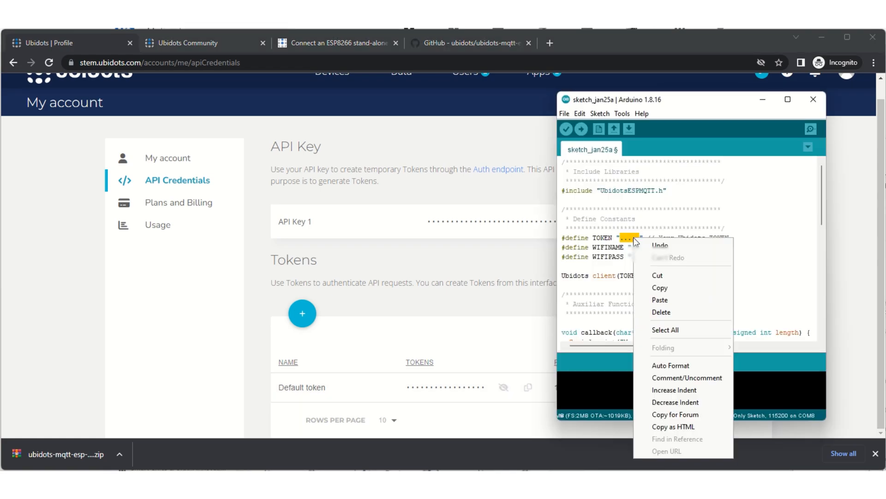
{"action": "left_click", "coordinate": [660, 301]}
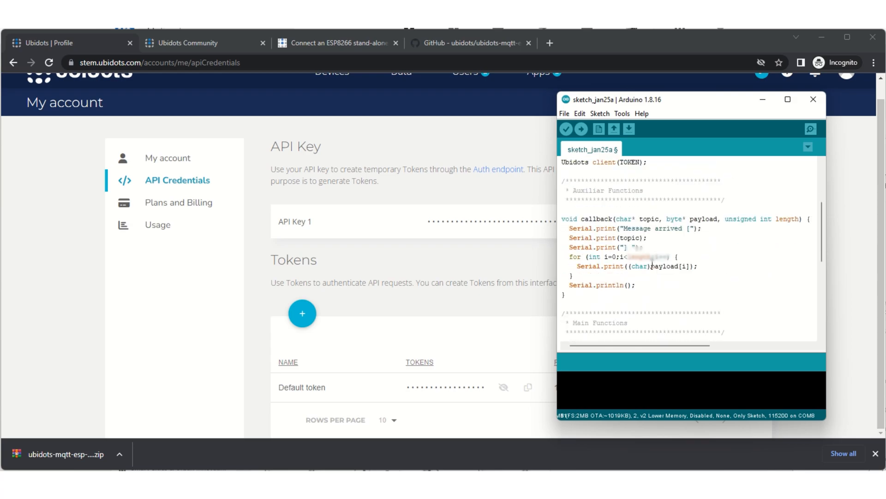
{"action": "scroll", "scroll_direction": "down", "scroll_amount": 3}
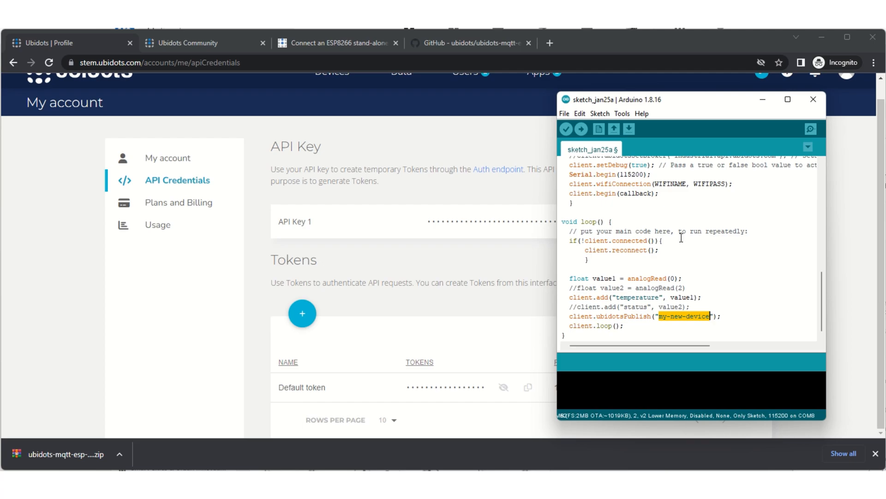
{"action": "mouse_move", "coordinate": [662, 121]}
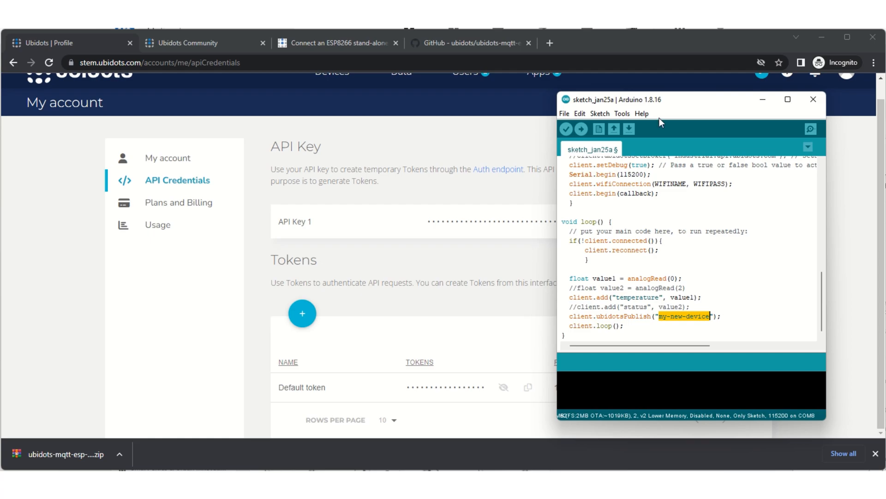
{"action": "mouse_move", "coordinate": [624, 113]}
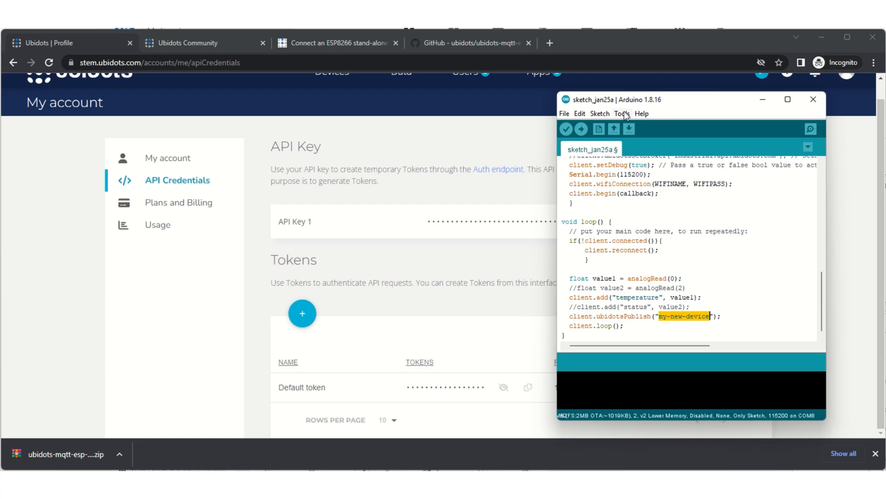
- Check the board is NodeMCU 1.0 (ESP-12E Module) on port COM8
{"action": "left_click", "coordinate": [621, 114]}
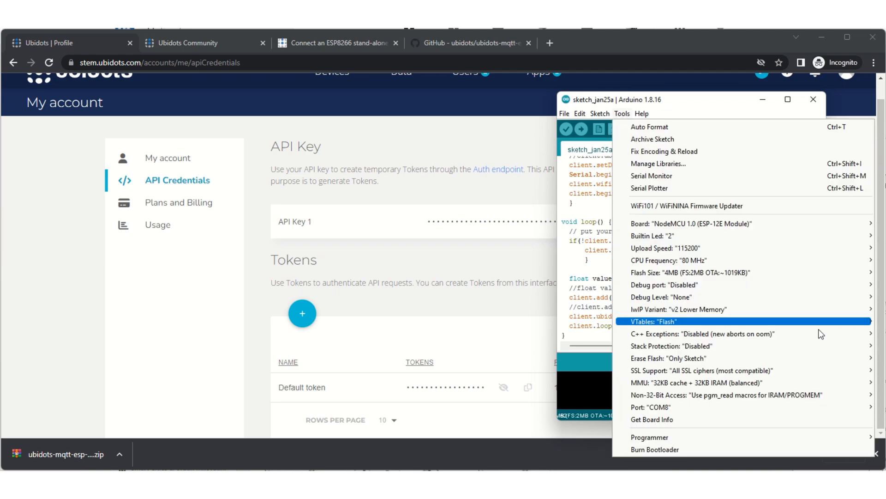
{"action": "mouse_move", "coordinate": [880, 424]}
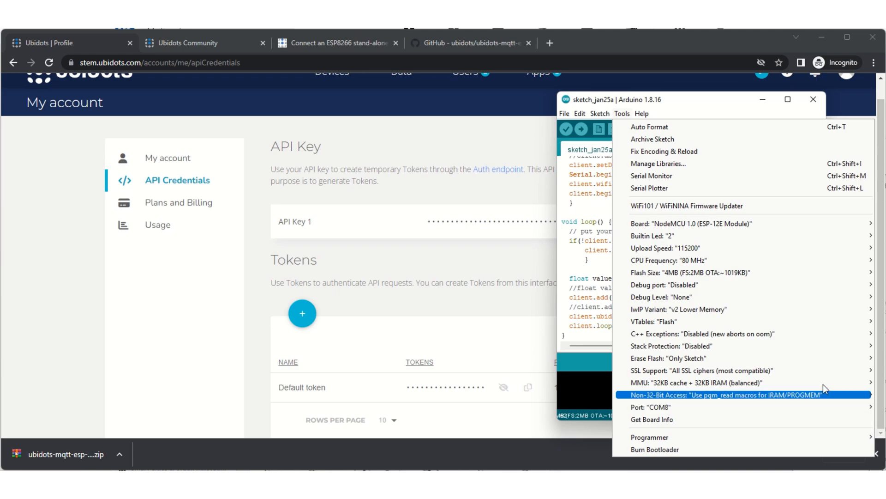
{"action": "mouse_move", "coordinate": [669, 224]}
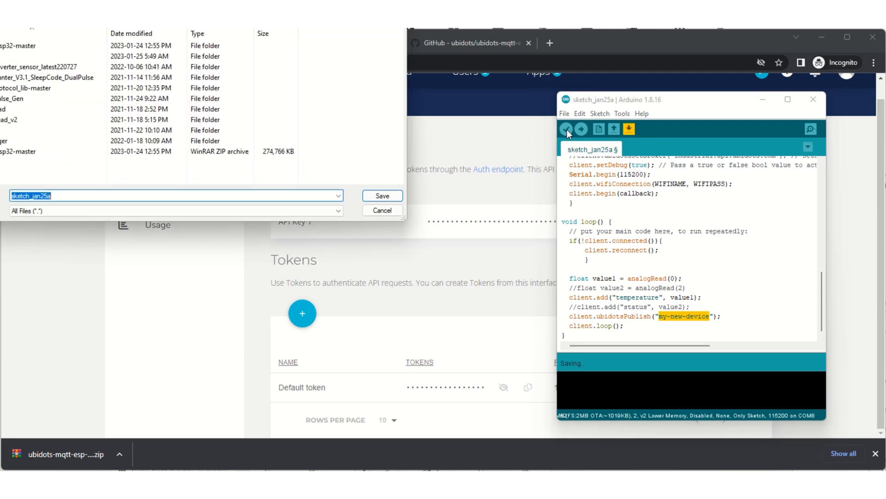
- Let sketch_jan25a finish compiling and view the empty Ubidots Devices list
{"action": "left_click", "coordinate": [566, 129]}
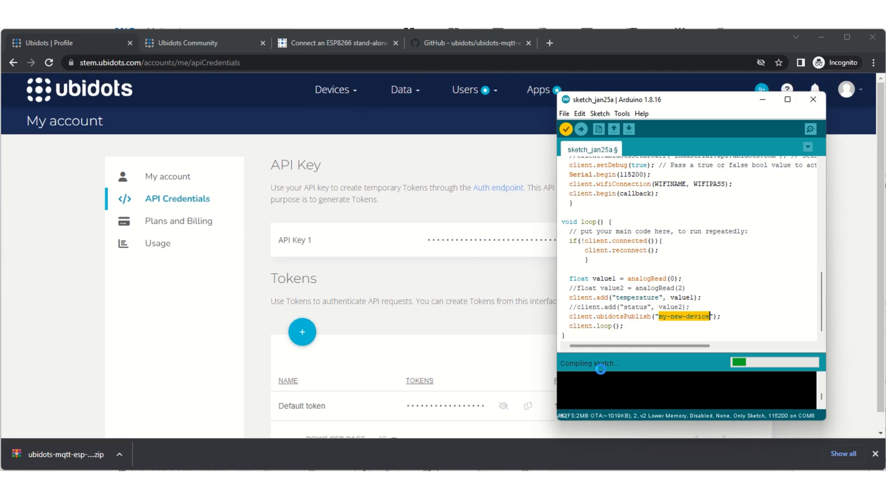
{"action": "left_click", "coordinate": [332, 89]}
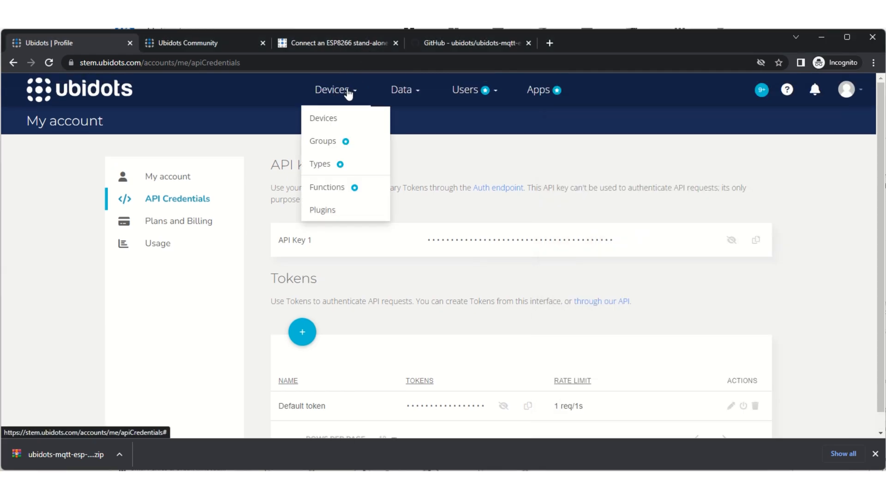
{"action": "left_click", "coordinate": [322, 118]}
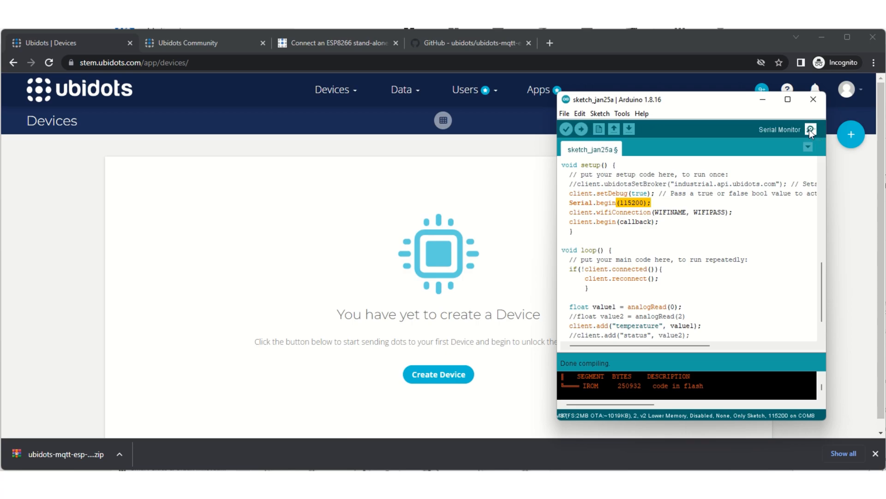
- Open the COM8 serial monitor and upload the sketch without saving
{"action": "left_click", "coordinate": [811, 129]}
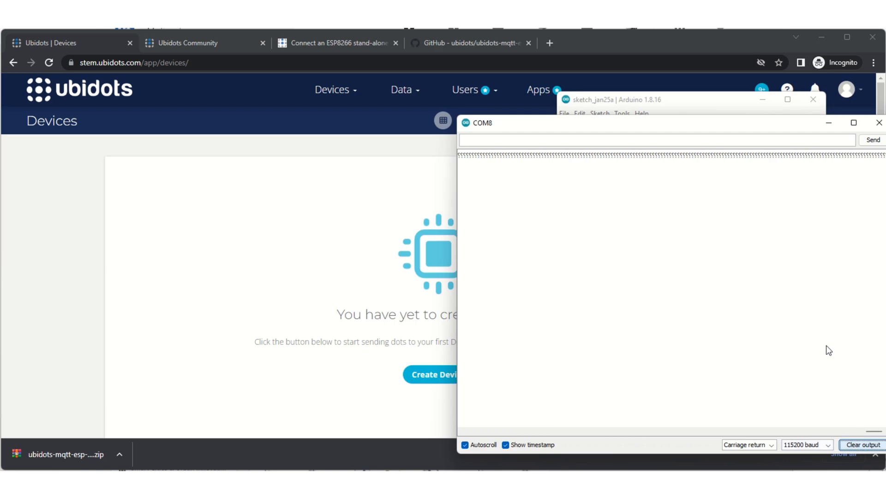
{"action": "left_click", "coordinate": [616, 100]}
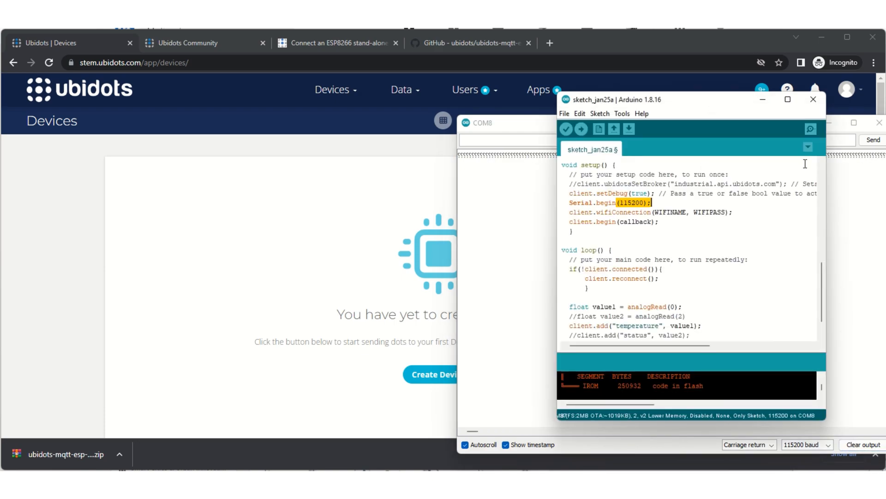
{"action": "left_click", "coordinate": [582, 129]}
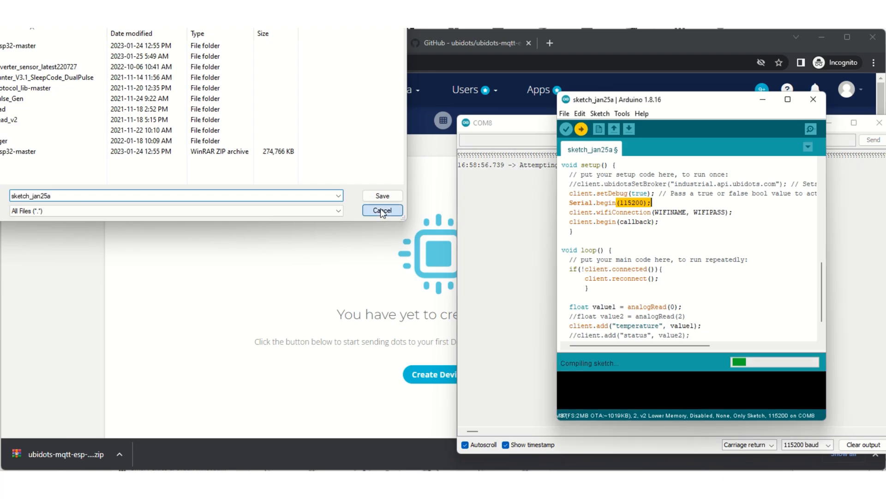
{"action": "left_click", "coordinate": [382, 210]}
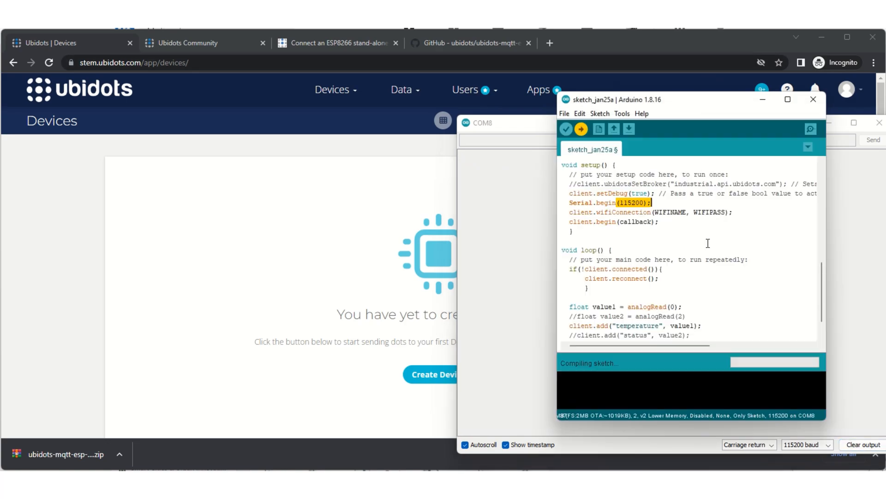
{"action": "mouse_move", "coordinate": [590, 154]}
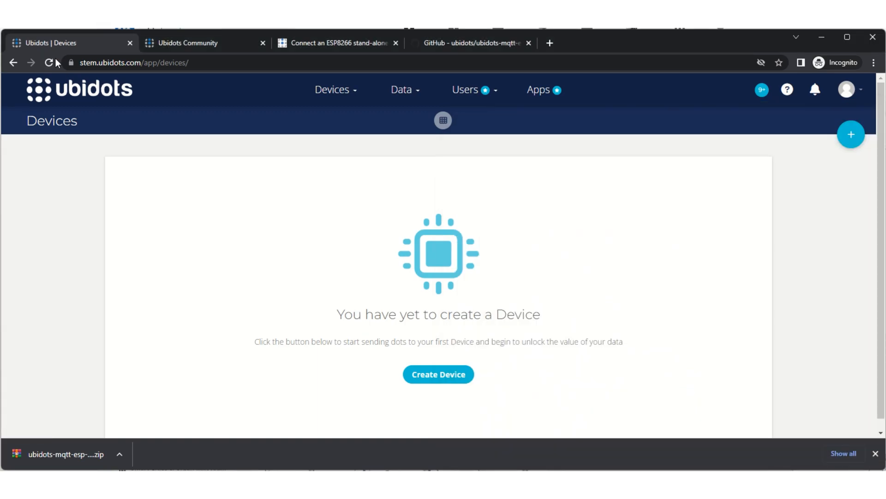
- Reload Devices and open my-new-device's temperature variable showing 0.00 readings
{"action": "left_click", "coordinate": [438, 373]}
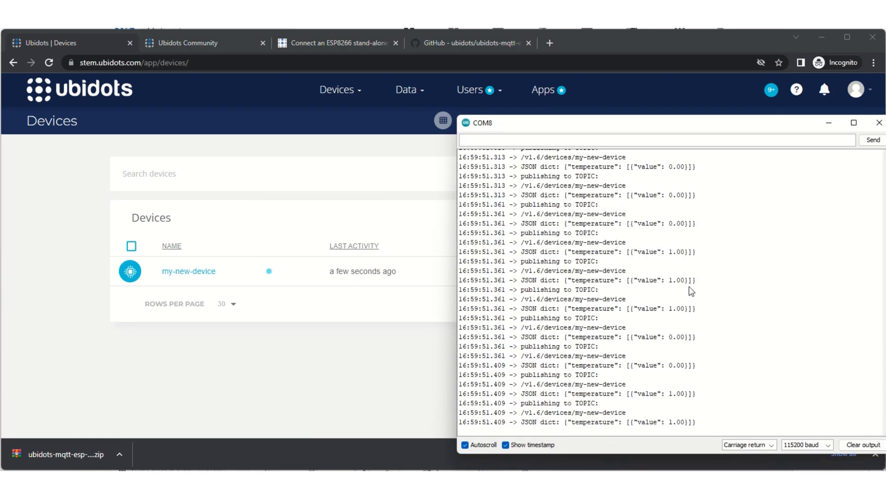
{"action": "left_click", "coordinate": [188, 271]}
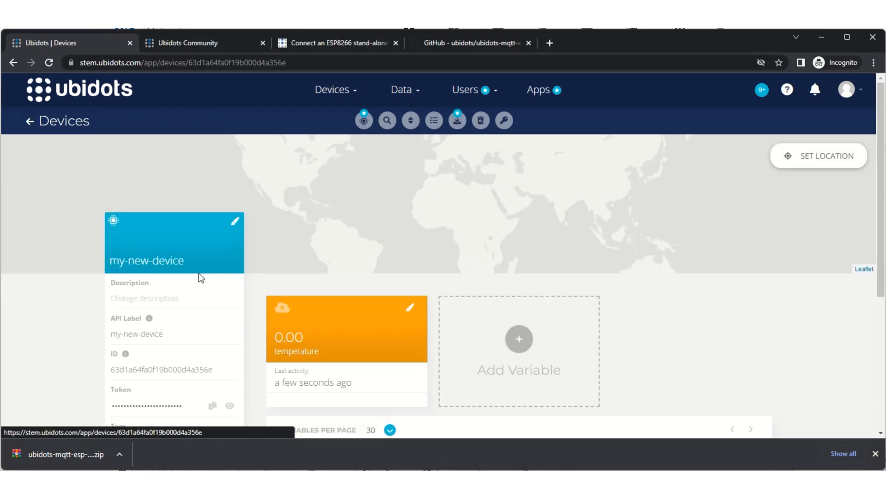
{"action": "left_click", "coordinate": [346, 329]}
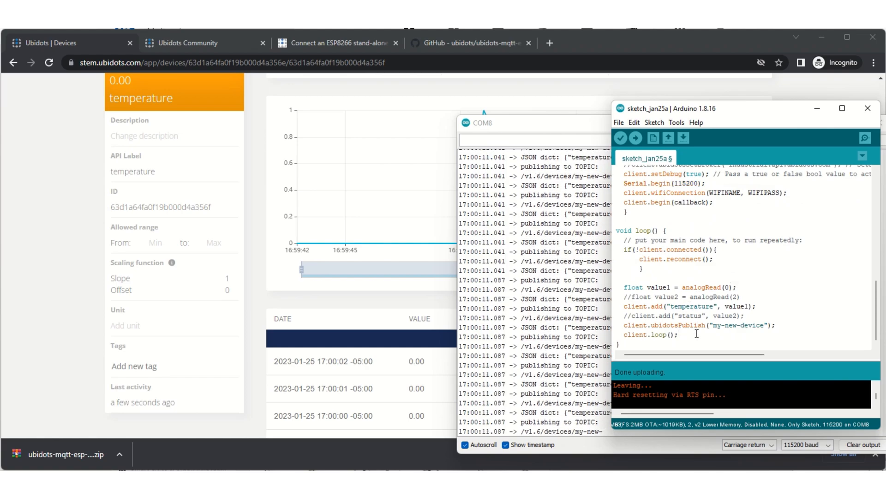
- Add a 5-second delay, rename the label to newvalue, upload, and clear serial output
{"action": "type", "text": "delay(5000);"}
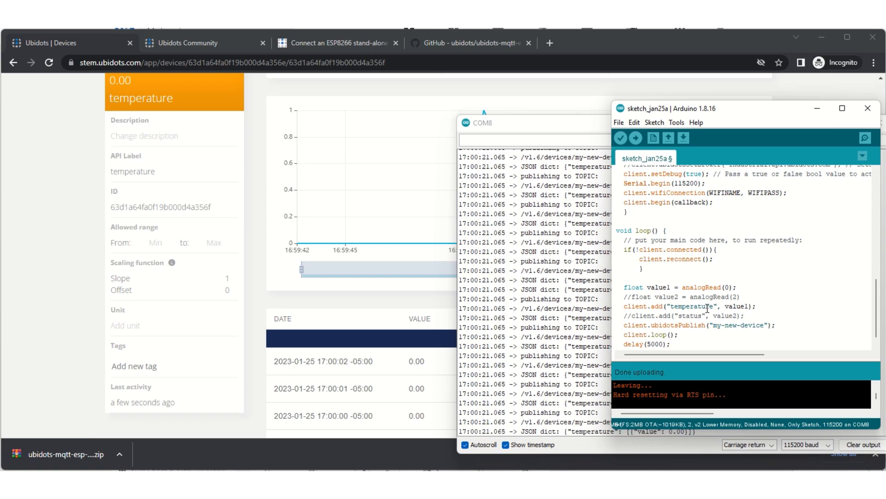
{"action": "double_click", "coordinate": [695, 306]}
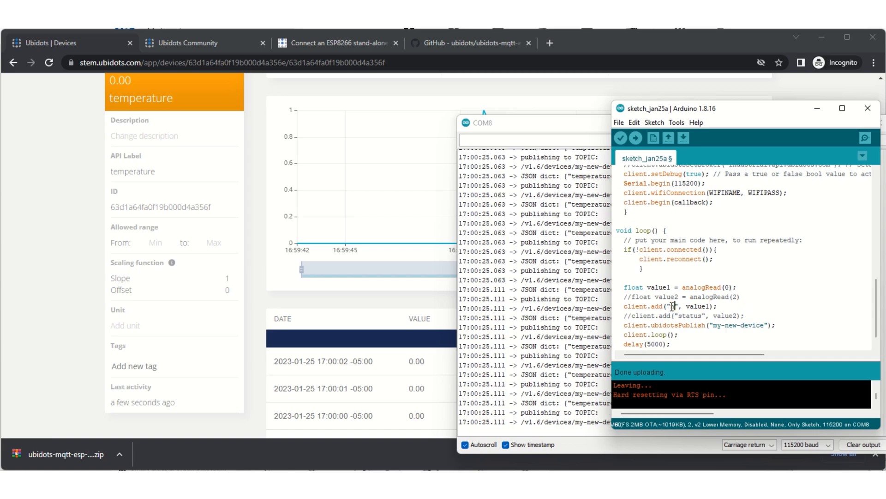
{"action": "type", "text": "newvalue"}
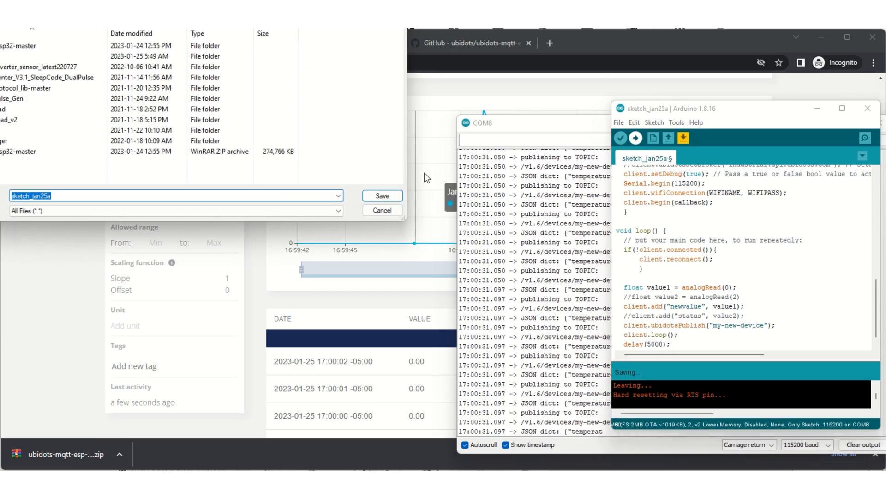
{"action": "left_click", "coordinate": [382, 196]}
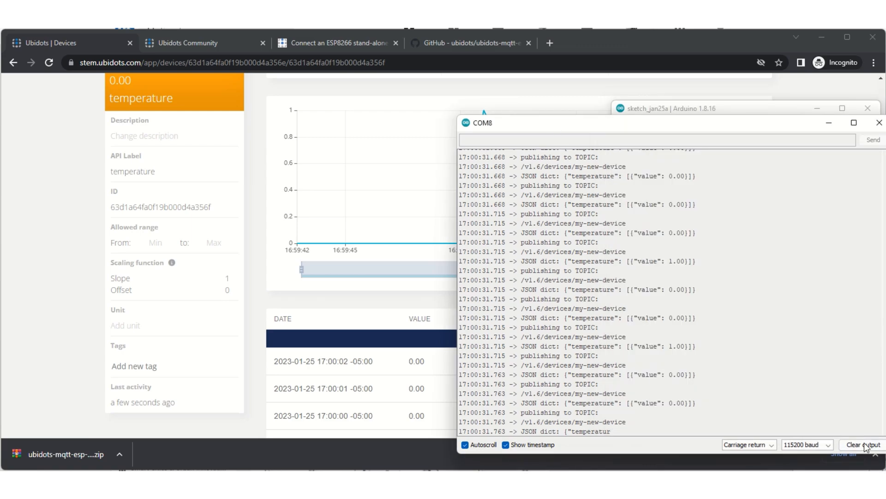
{"action": "left_click", "coordinate": [863, 444]}
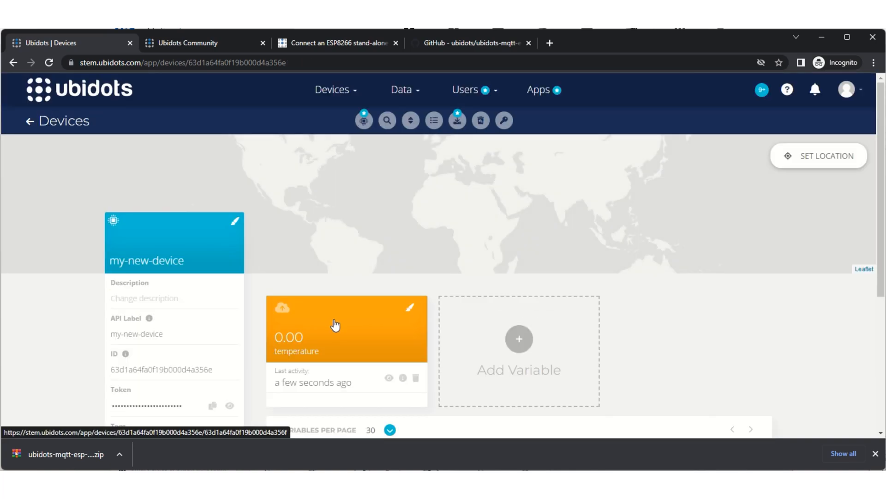
- Watch the upload, then check newvalue's history readings of 0.00, 6.00 and 0.00
{"action": "scroll", "scroll_direction": "down", "scroll_amount": 3}
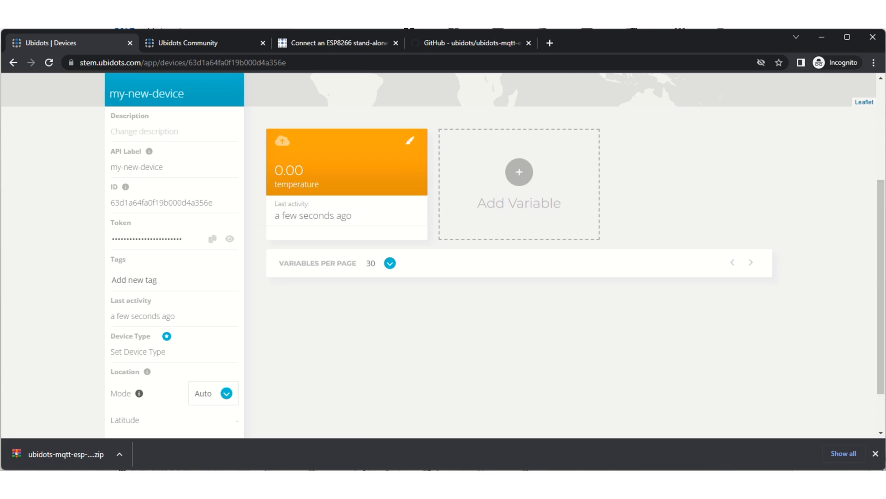
{"action": "left_click", "coordinate": [635, 137]}
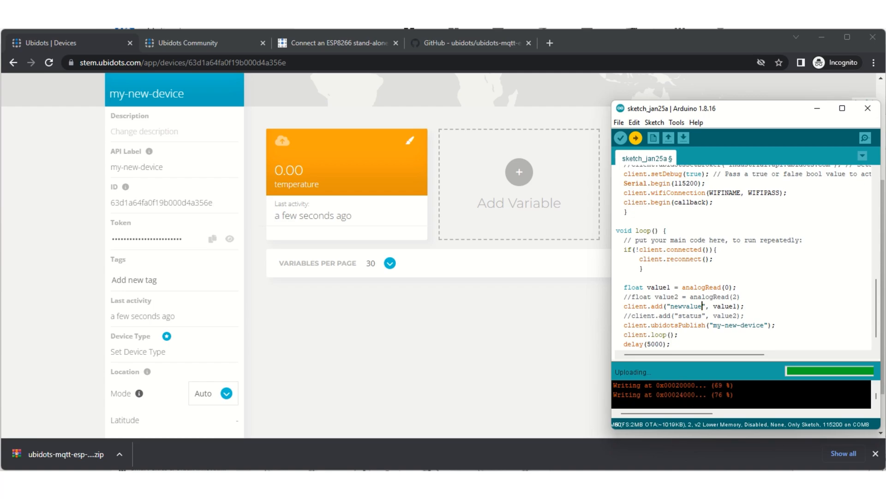
{"action": "left_click", "coordinate": [864, 138]}
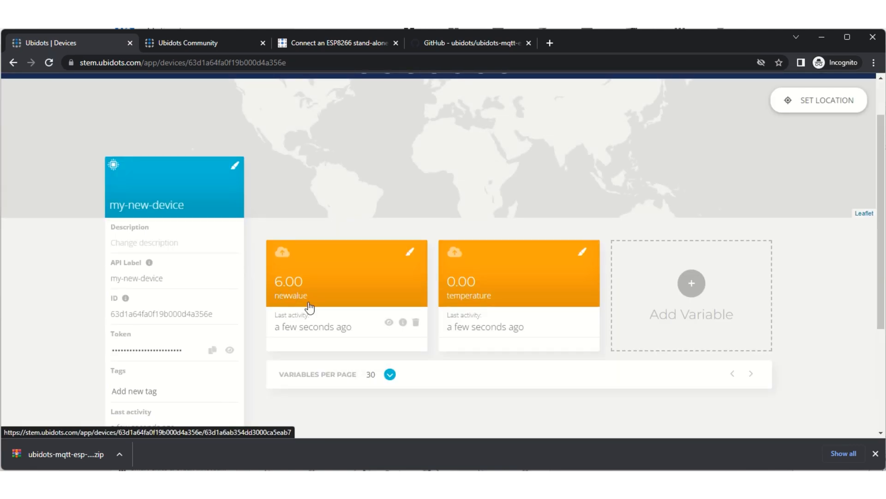
{"action": "left_click", "coordinate": [347, 273]}
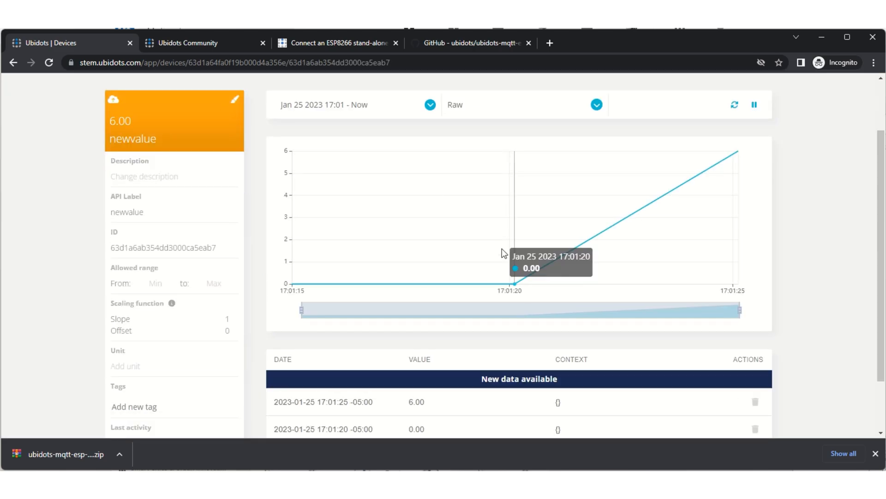
{"action": "scroll", "scroll_direction": "down", "scroll_amount": 3}
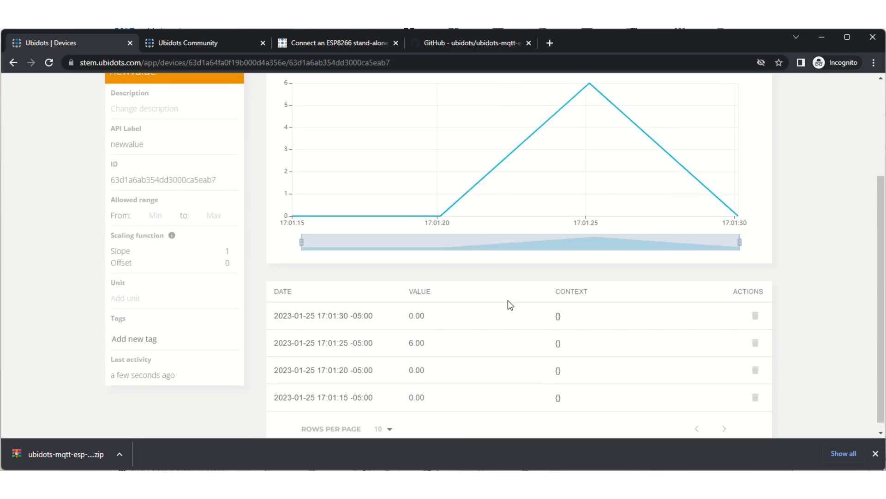
{"action": "left_click", "coordinate": [13, 62]}
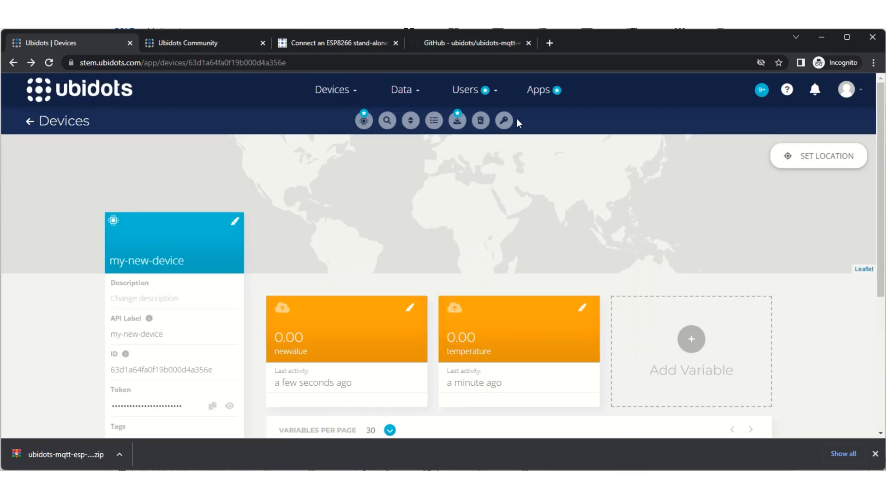
- Open the Device Tokens panel for my-new-device
{"action": "left_click", "coordinate": [503, 120]}
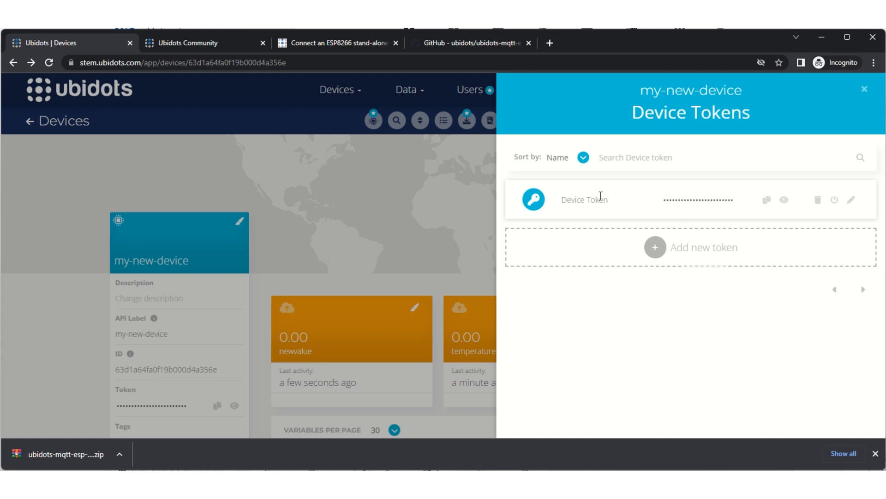
{"action": "mouse_move", "coordinate": [767, 200]}
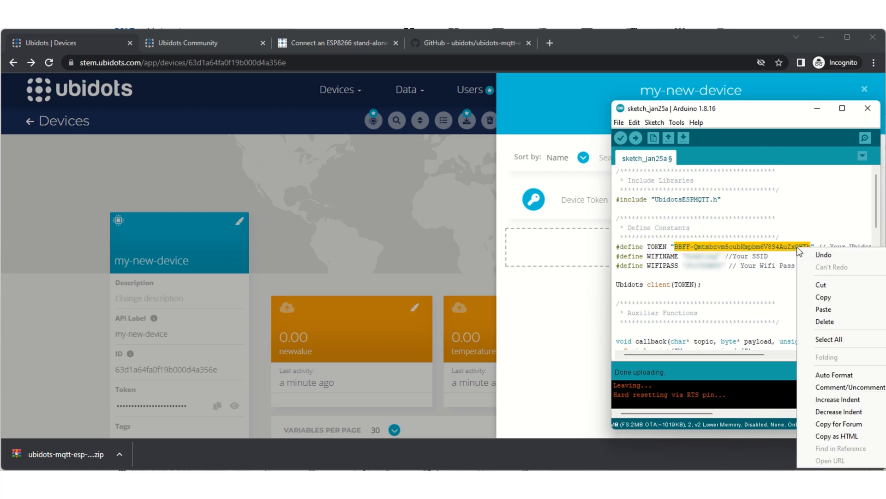
- Paste the device token into TOKEN and upload without saving
{"action": "left_click", "coordinate": [824, 309]}
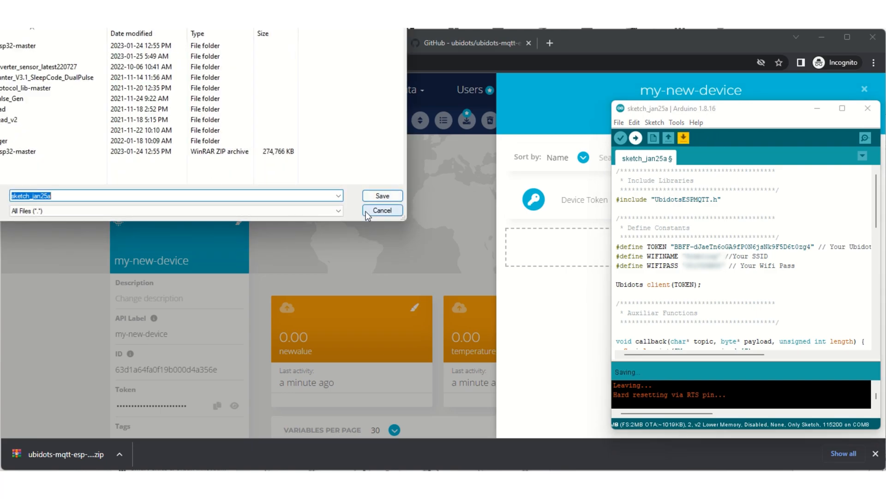
{"action": "left_click", "coordinate": [383, 210]}
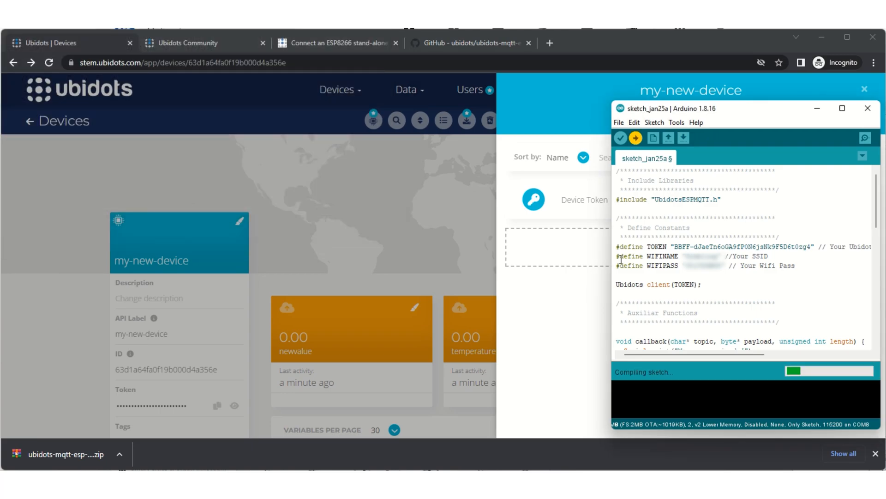